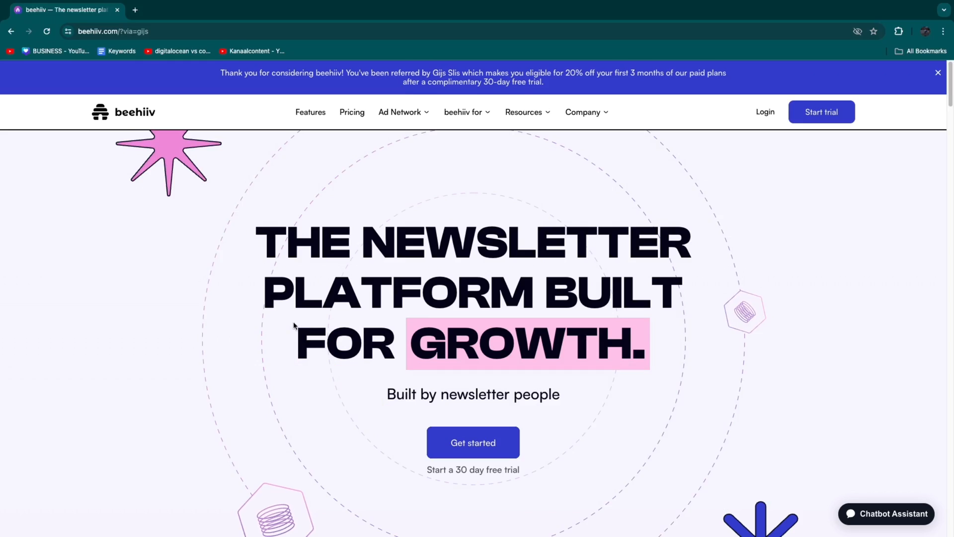
Scroll down the beehiiv homepage to review its content
scroll(down, 3)
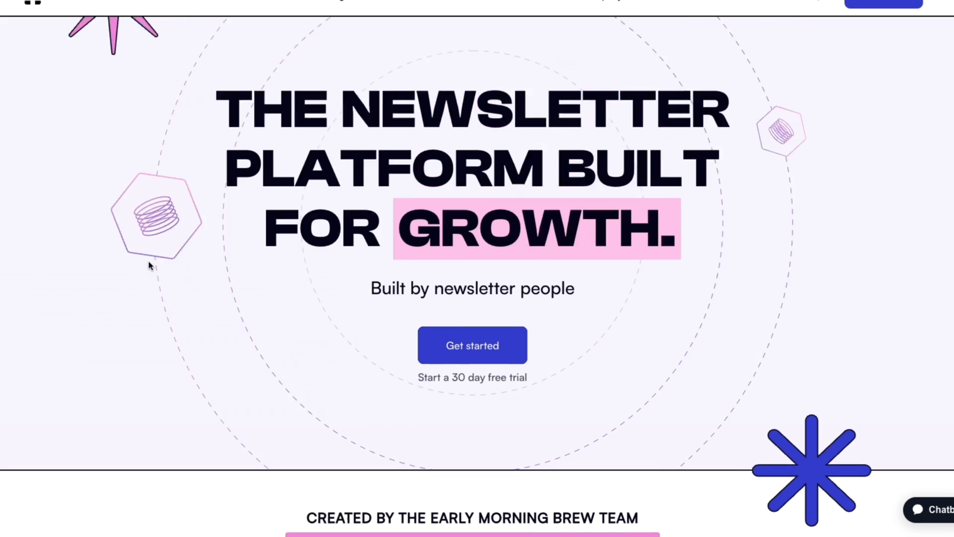
scroll(down, 3)
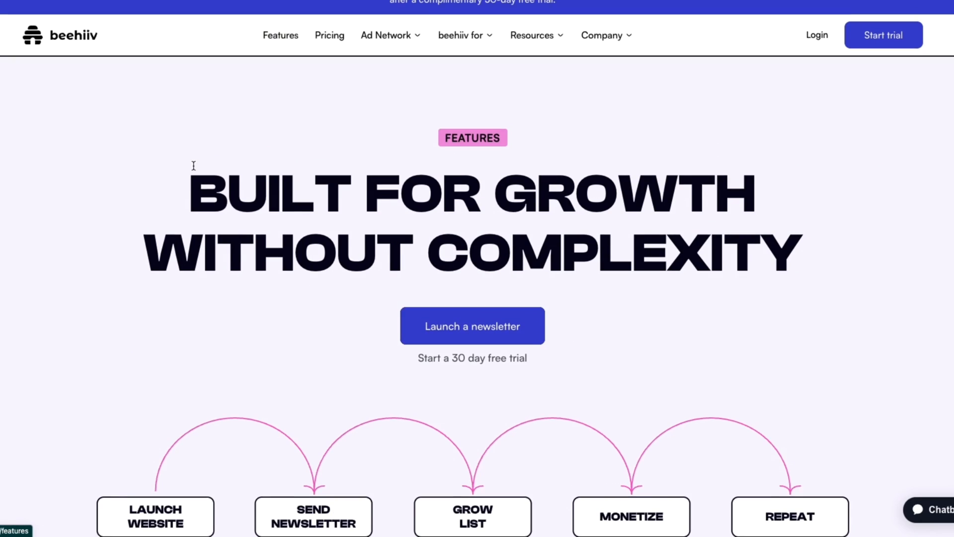
scroll(down, 3)
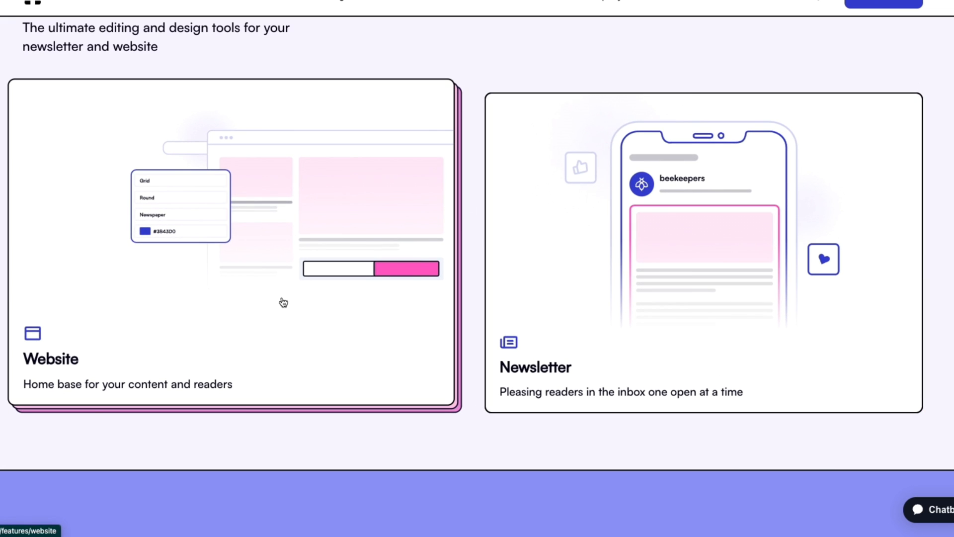
mouse_move(168, 380)
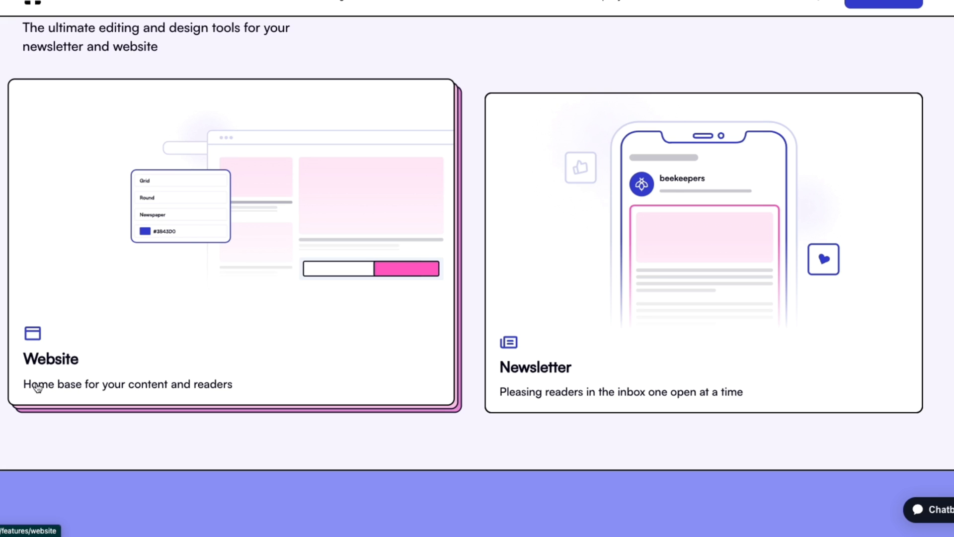
mouse_move(228, 394)
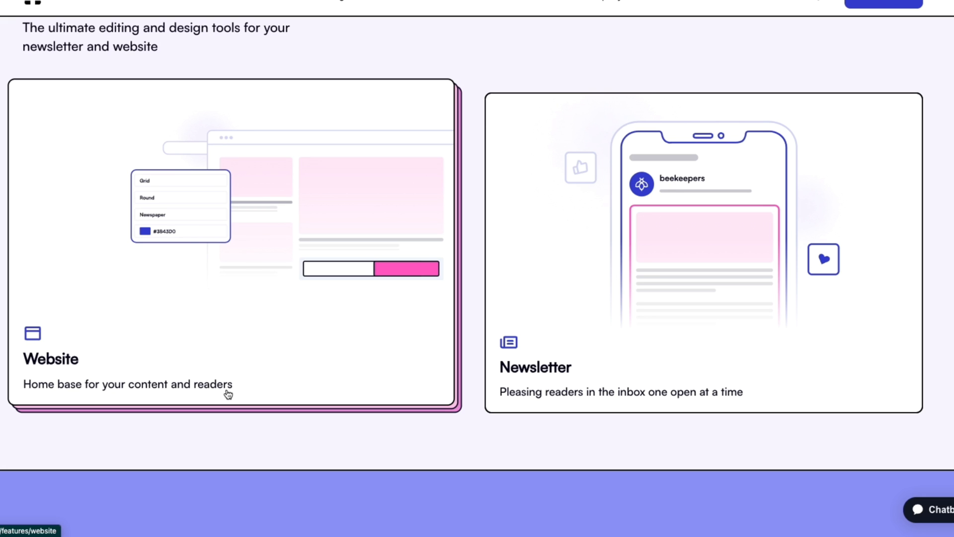
mouse_move(214, 290)
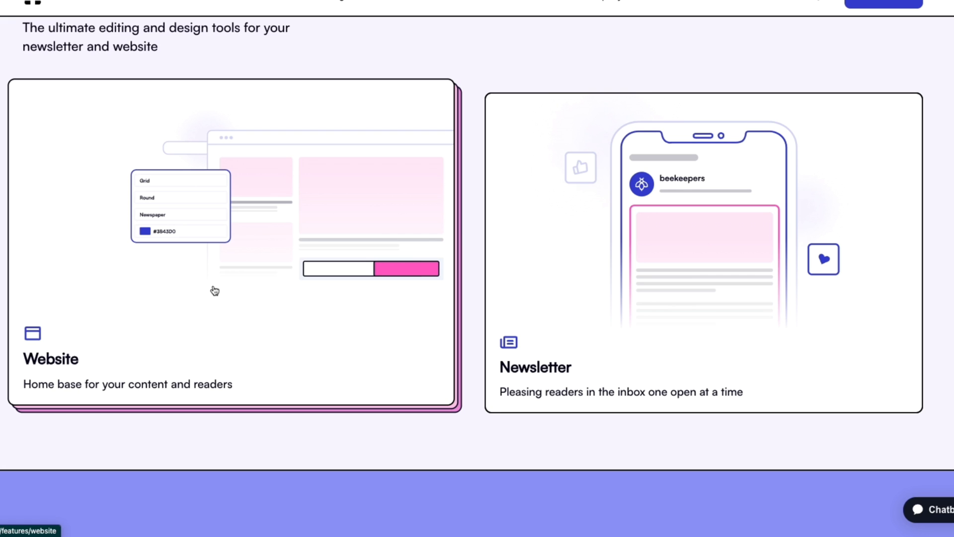
mouse_move(280, 244)
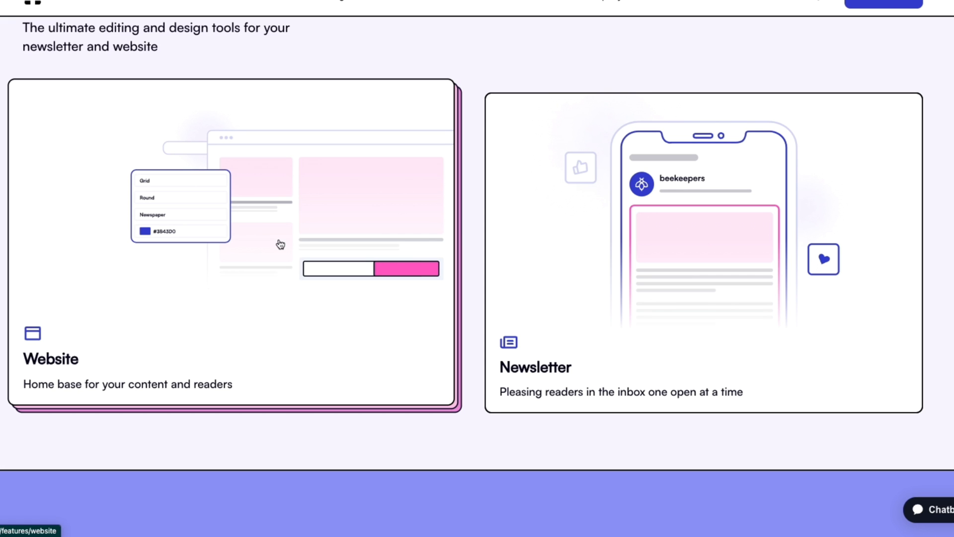
mouse_move(261, 251)
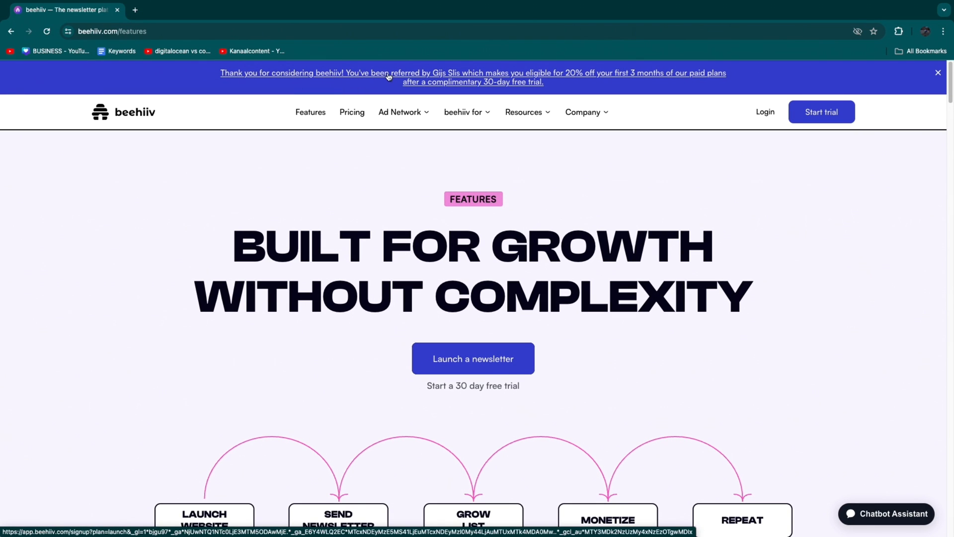
mouse_move(550, 76)
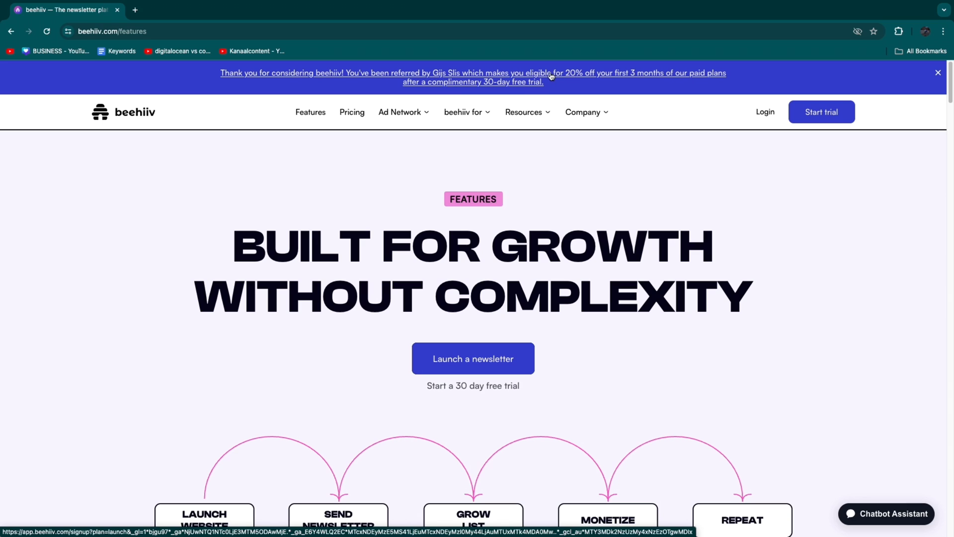
mouse_move(633, 76)
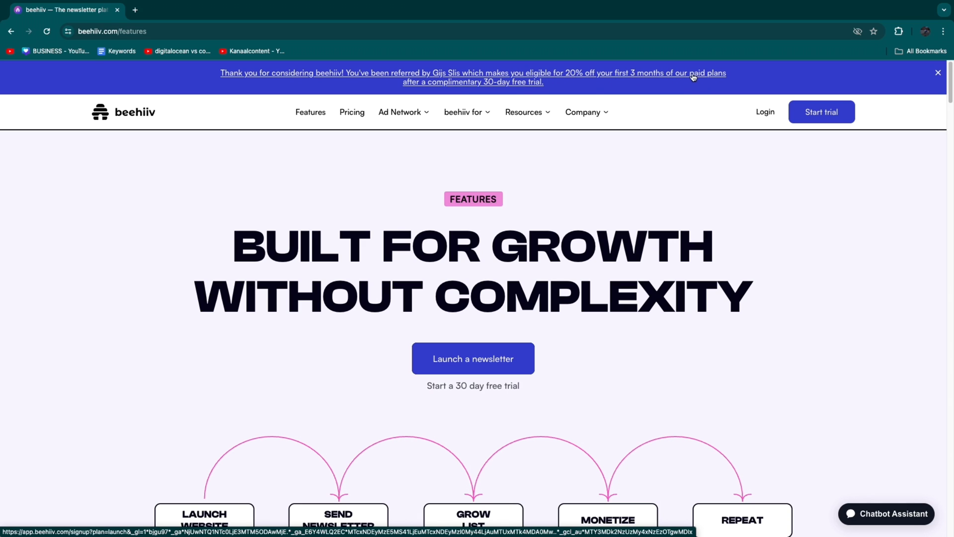
mouse_move(517, 84)
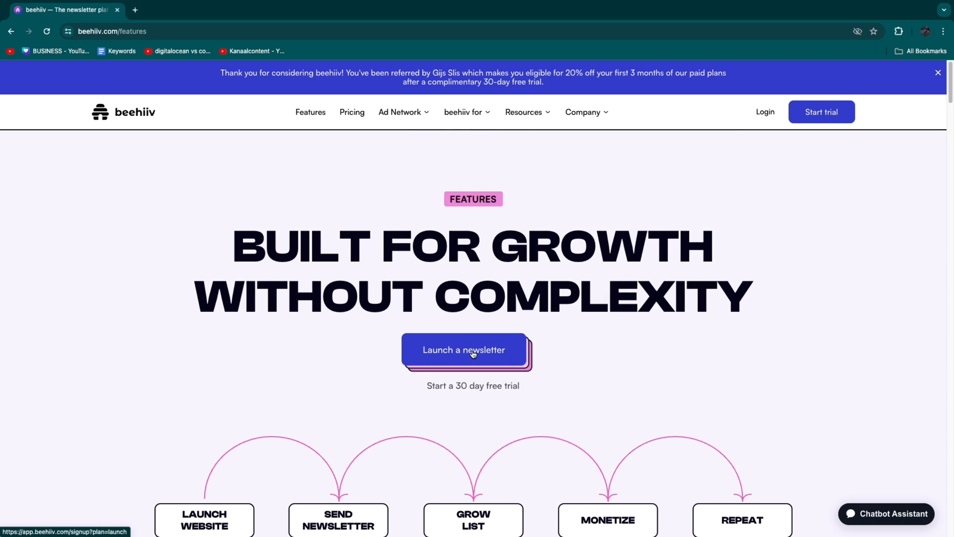
mouse_move(460, 352)
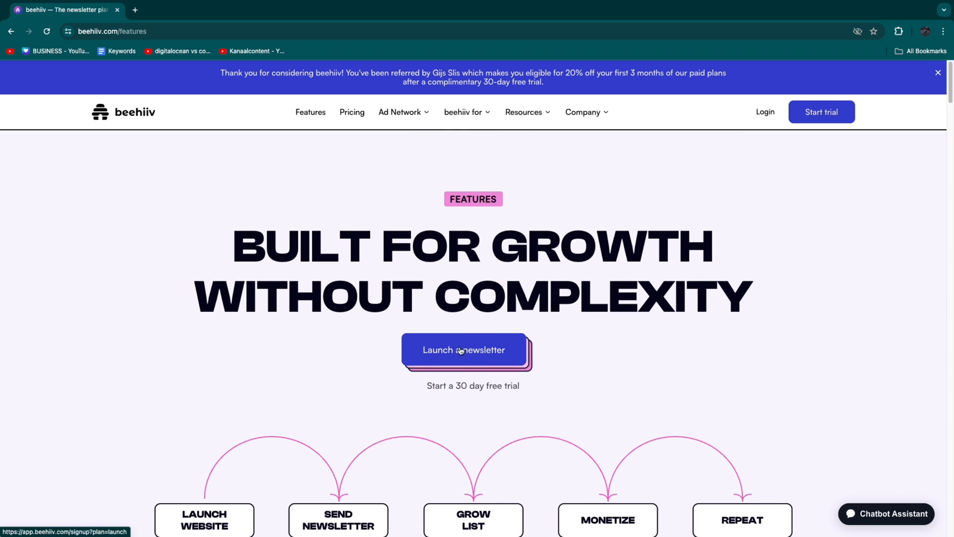
Launch a newsletter sign-up and submit the account details for the free trial
click(464, 350)
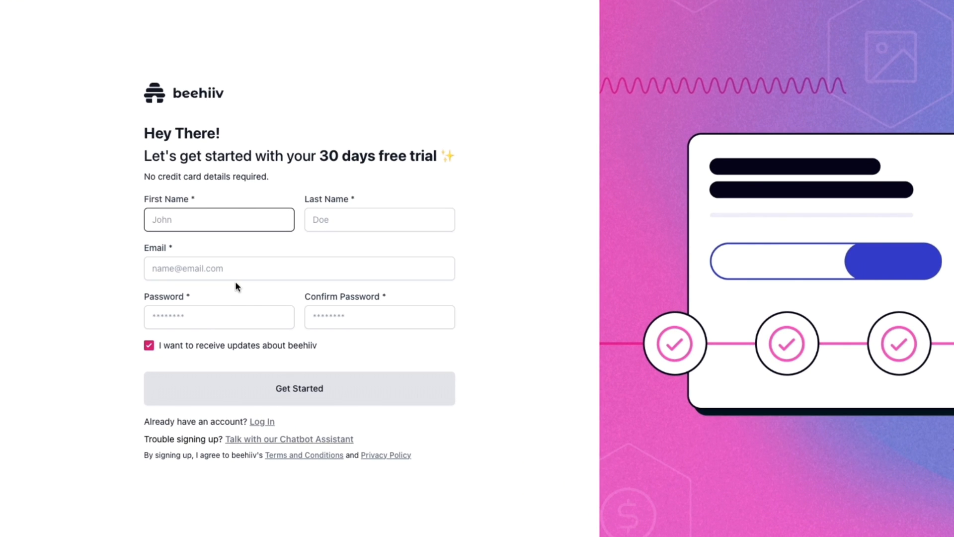
click(299, 388)
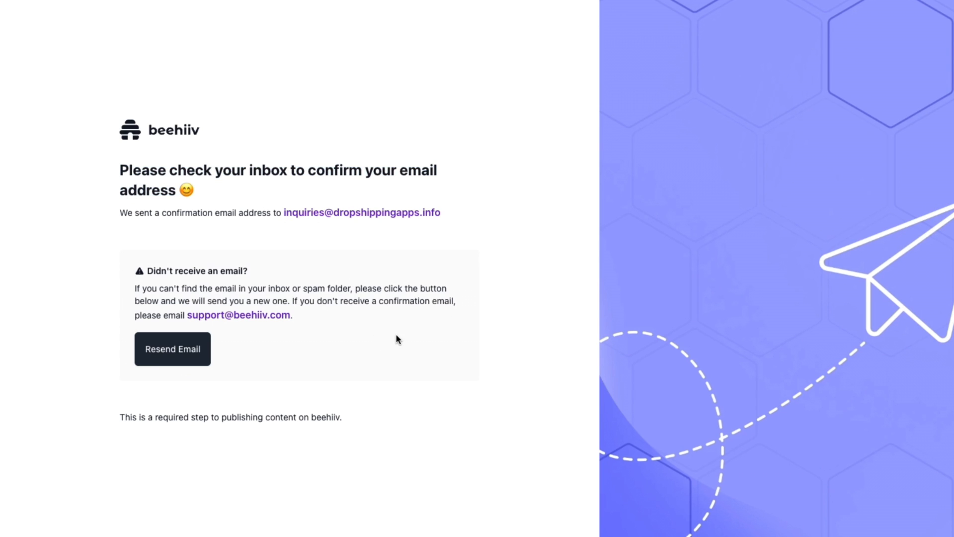
mouse_move(405, 329)
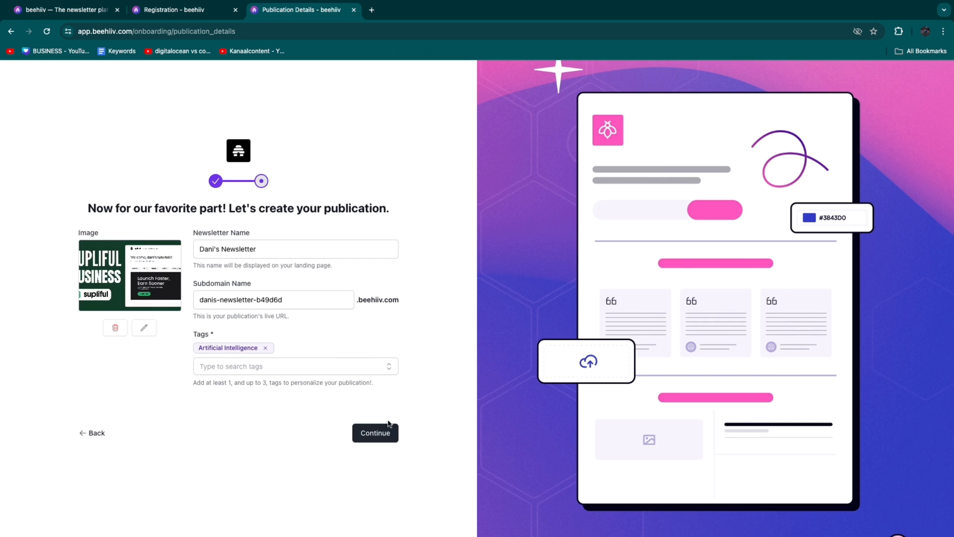
Submit the publication details, start the 30-day Scale trial and dismiss the Website Builder announcement
click(375, 433)
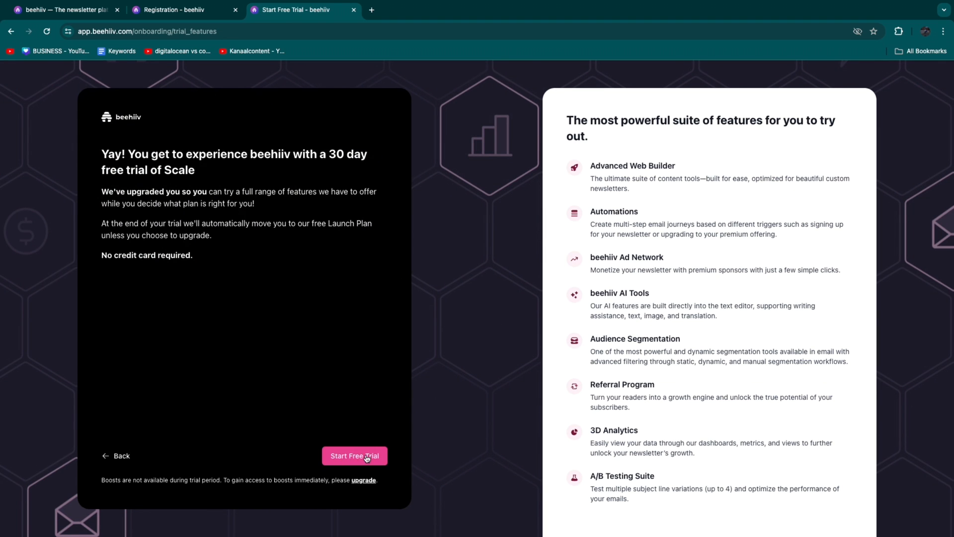
click(355, 456)
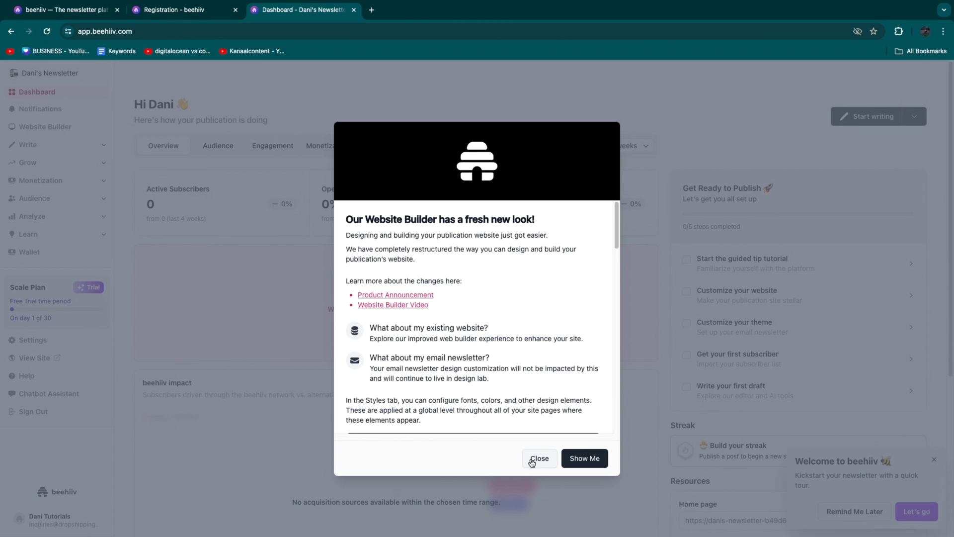
click(539, 458)
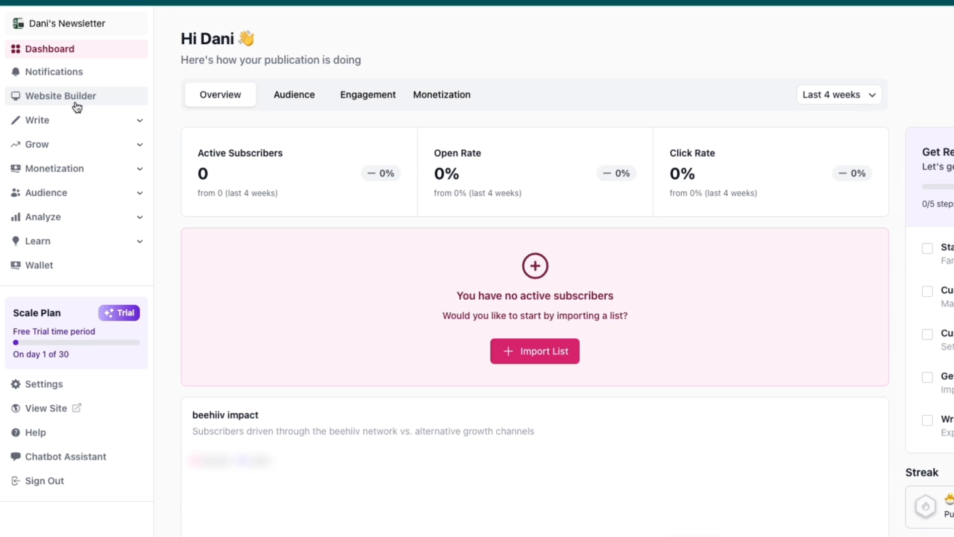
mouse_move(76, 106)
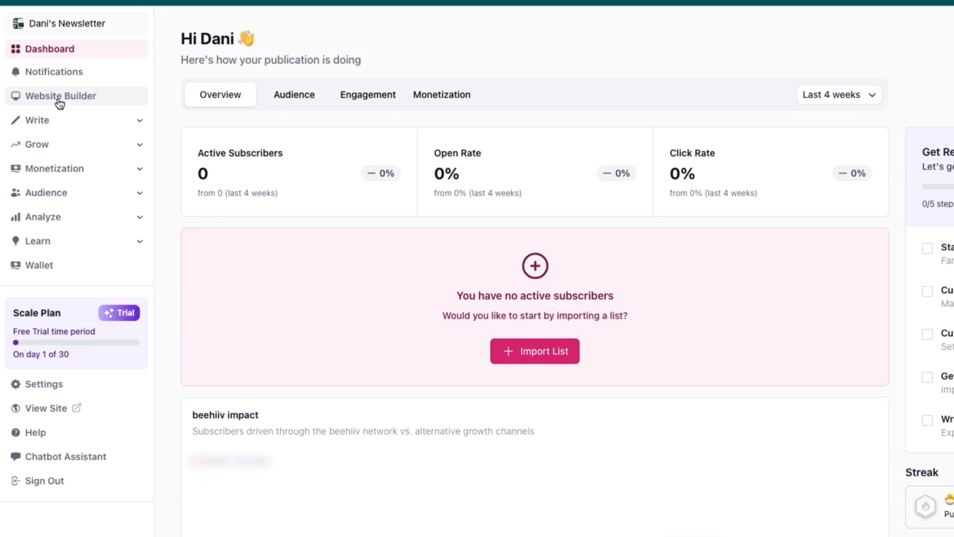
Enter the Website Builder on the Home Page and scroll through the preview of the empty archive
click(60, 96)
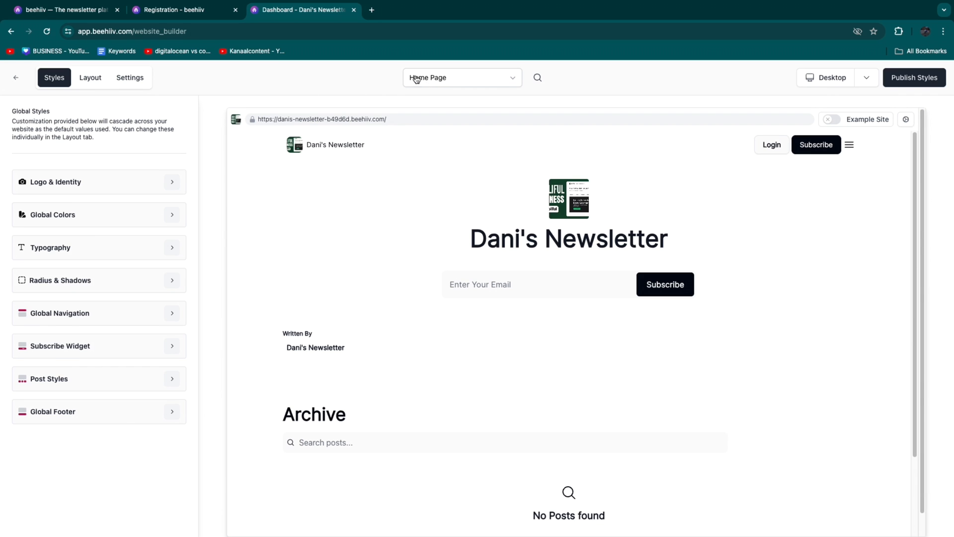
click(461, 78)
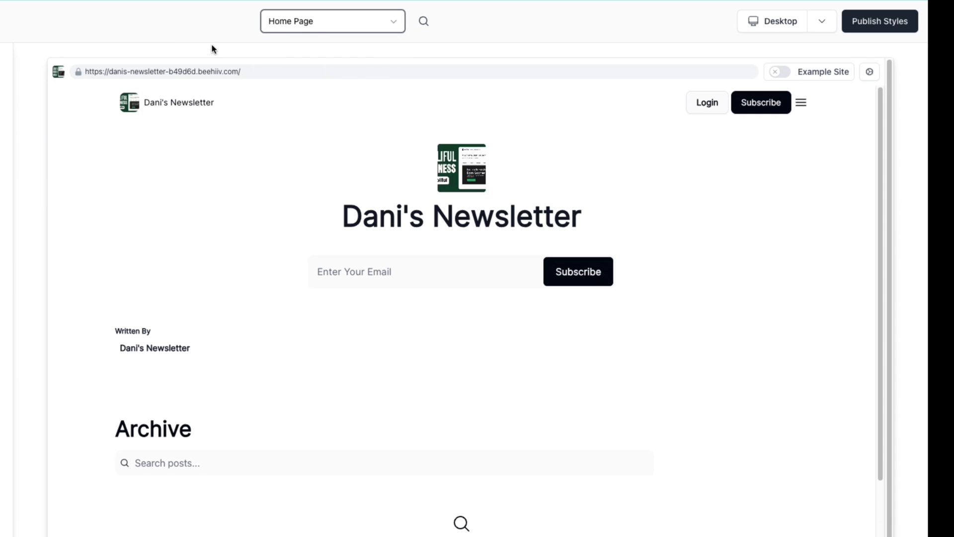
scroll(down, 3)
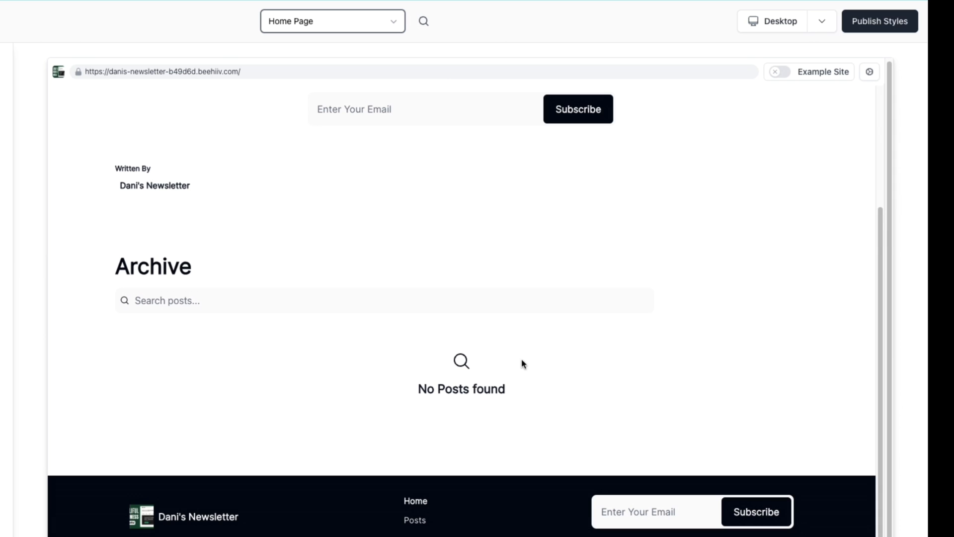
scroll(up, 3)
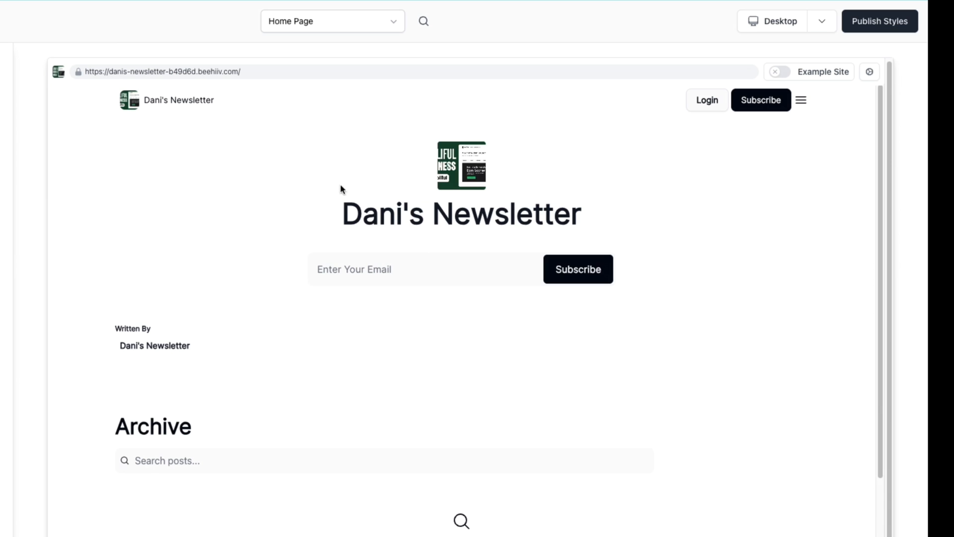
mouse_move(391, 176)
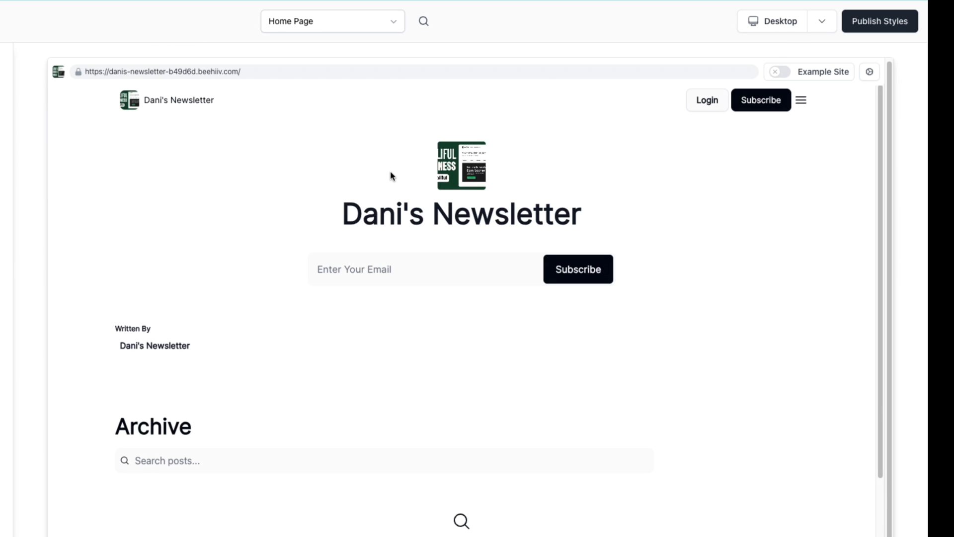
mouse_move(250, 184)
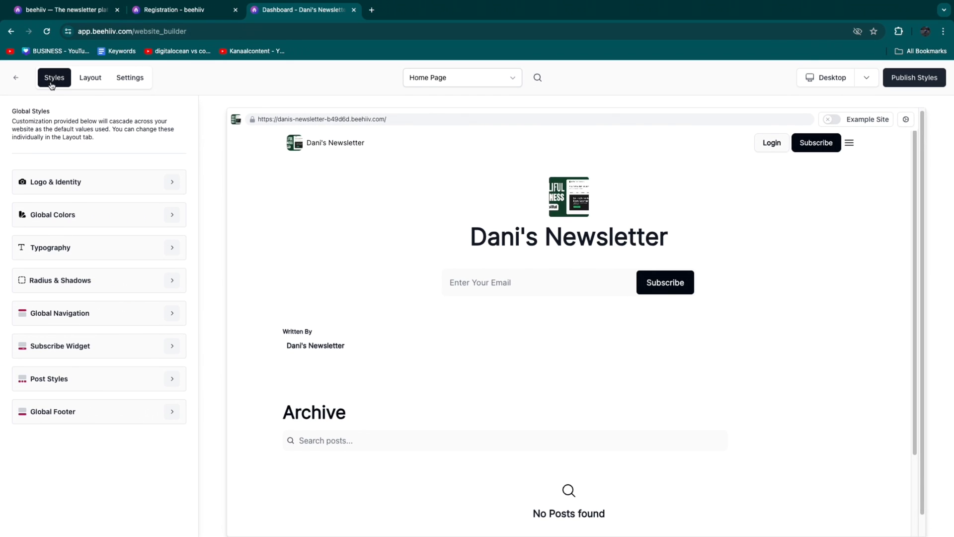
In Global Colors, set the primary colour to blue #0047eb and return to Global Styles
click(55, 182)
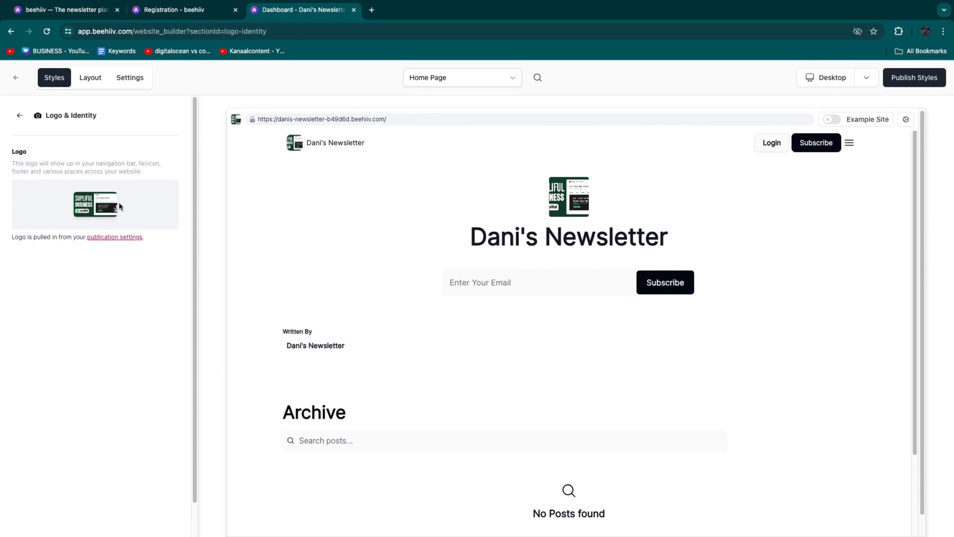
click(19, 116)
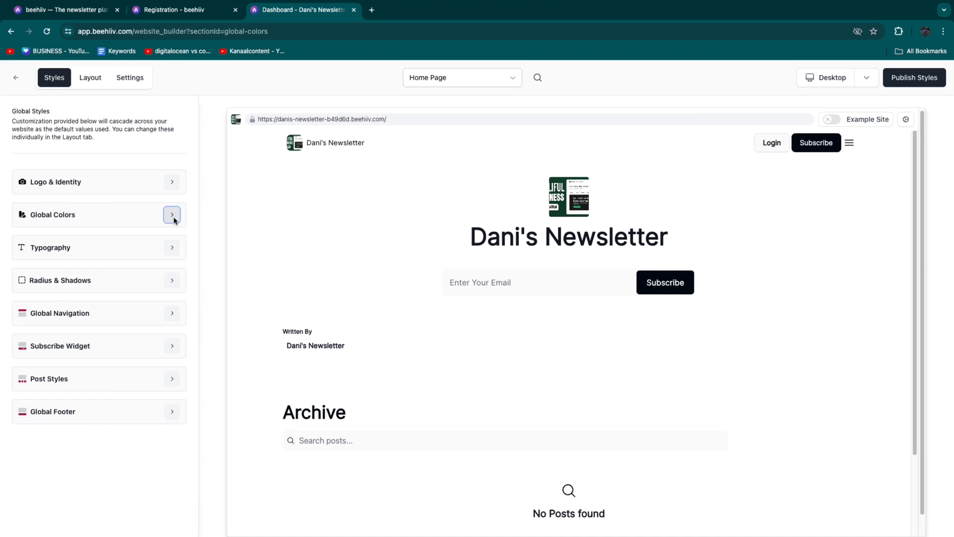
click(172, 214)
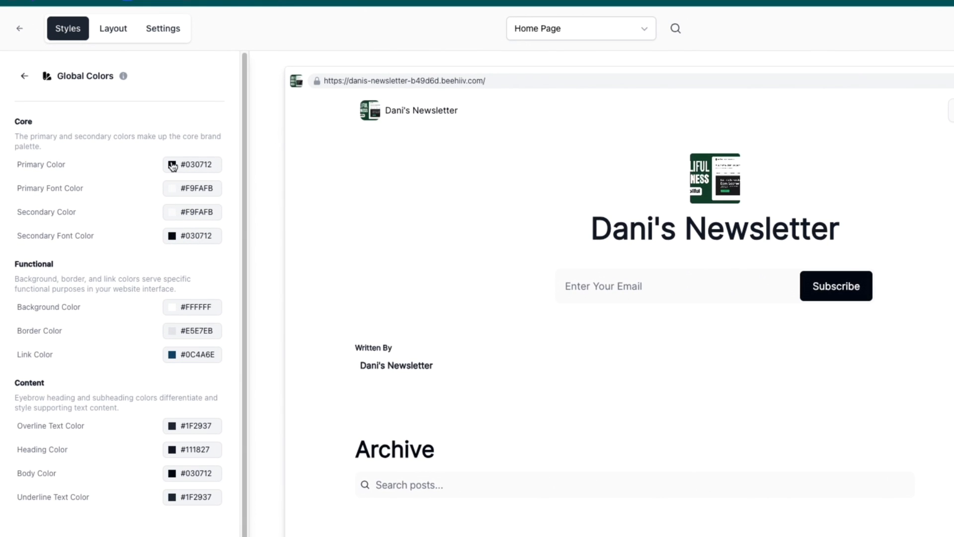
click(191, 165)
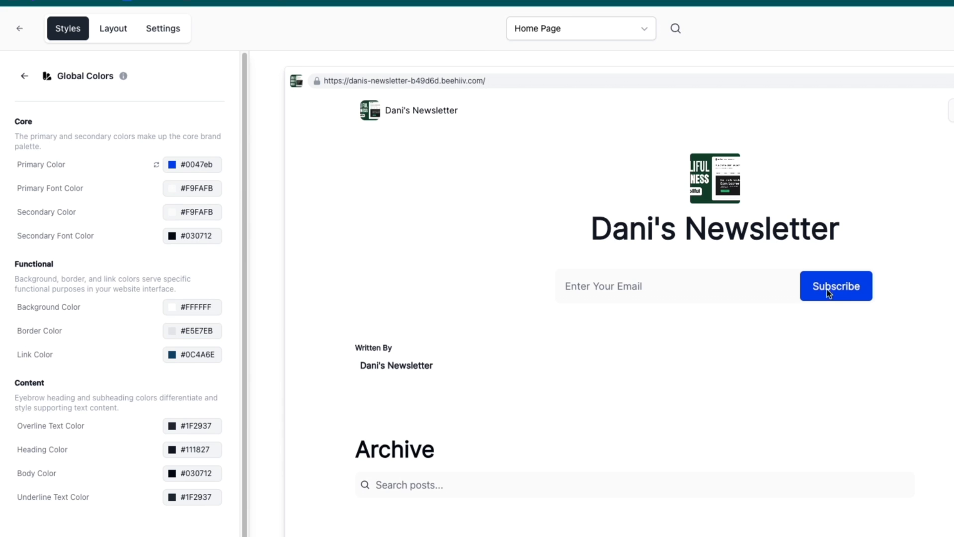
mouse_move(177, 192)
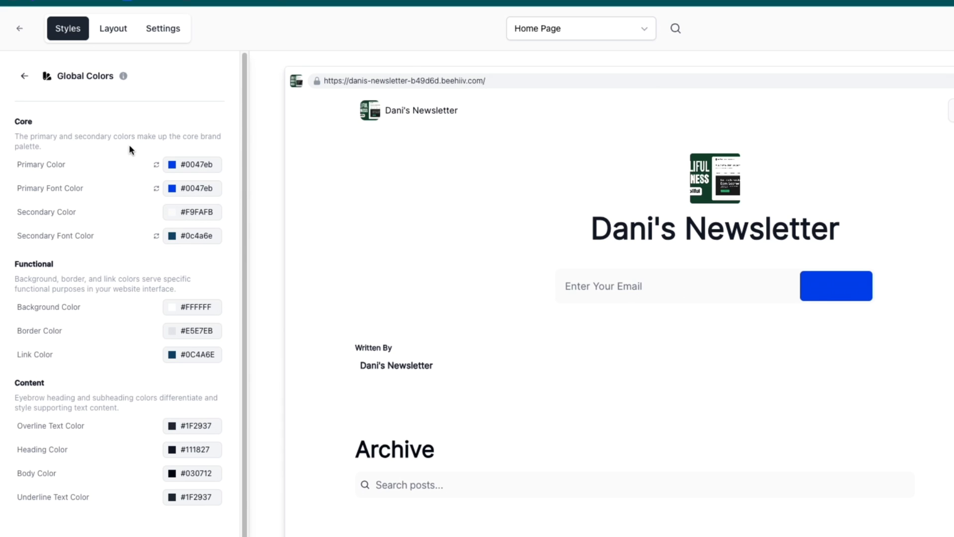
click(24, 76)
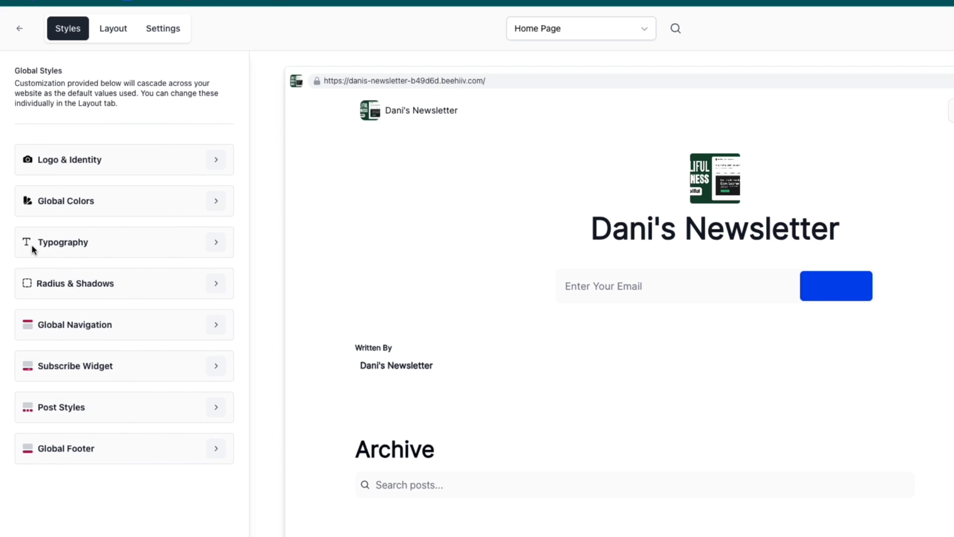
mouse_move(108, 321)
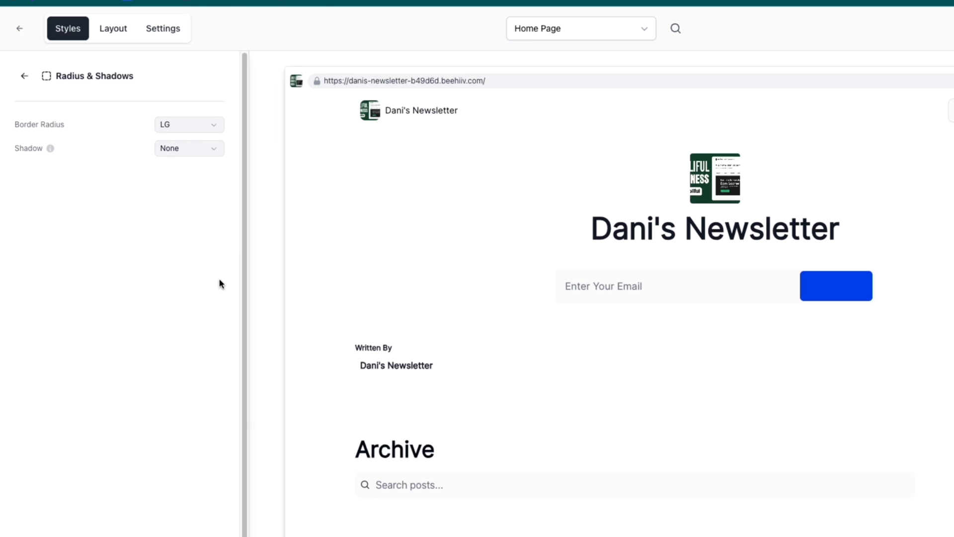
mouse_move(38, 65)
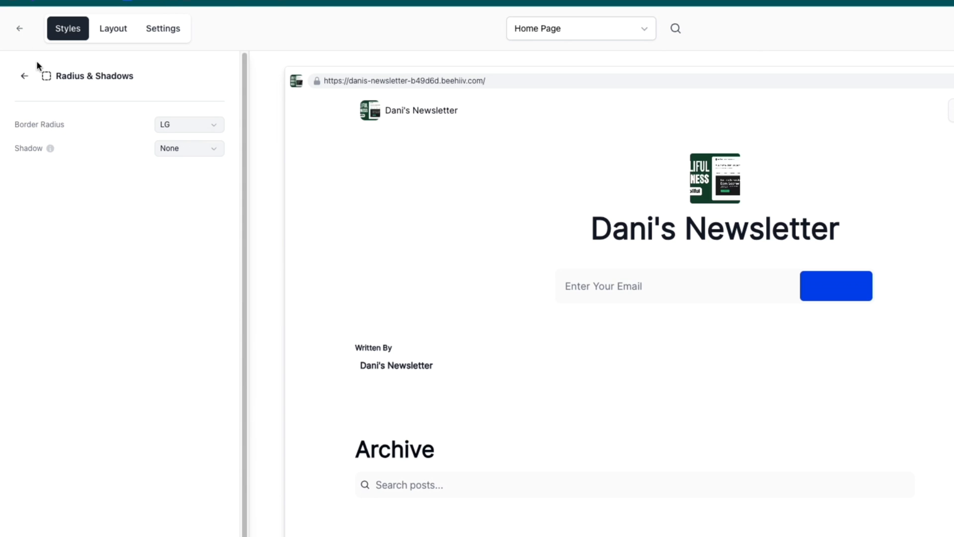
In Global Navigation, browse the navigation bar templates, trying Template 3
click(23, 76)
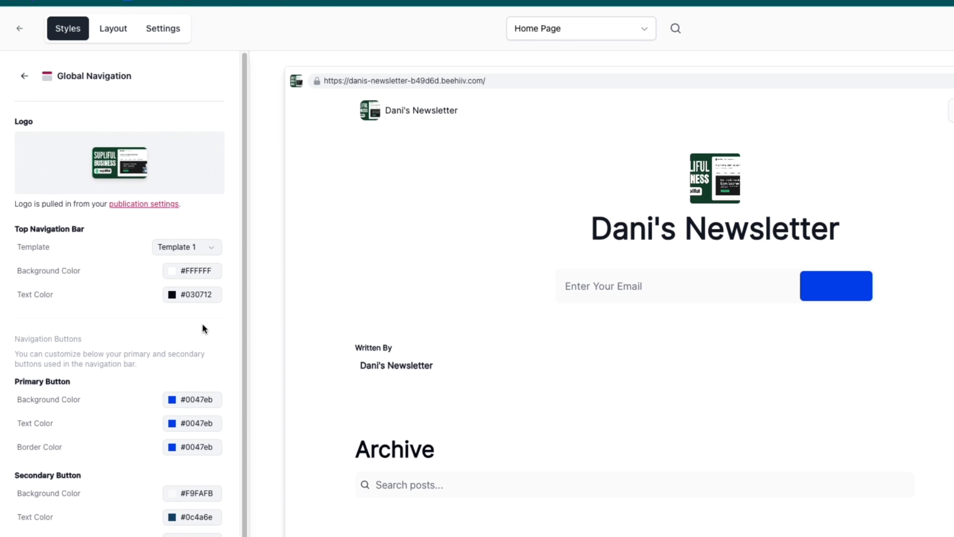
mouse_move(102, 241)
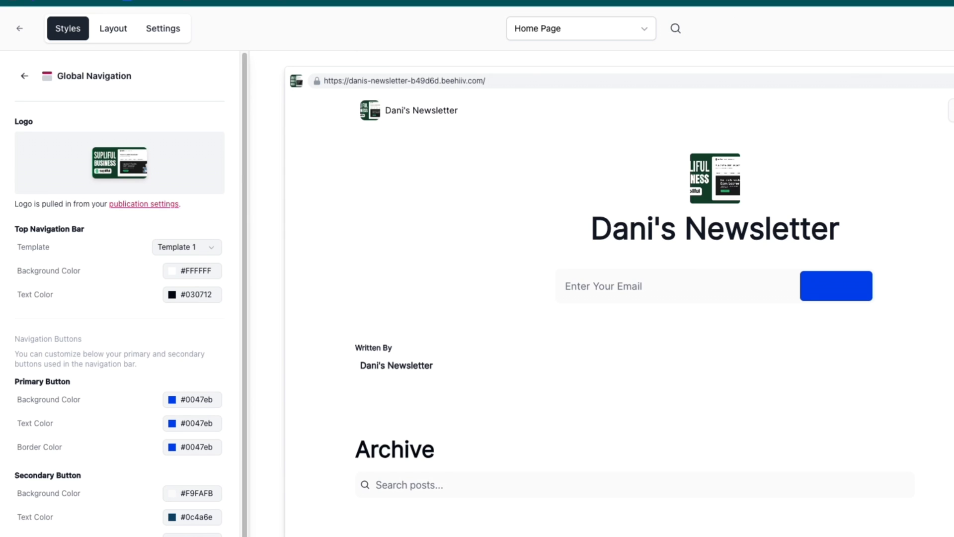
scroll(down, 3)
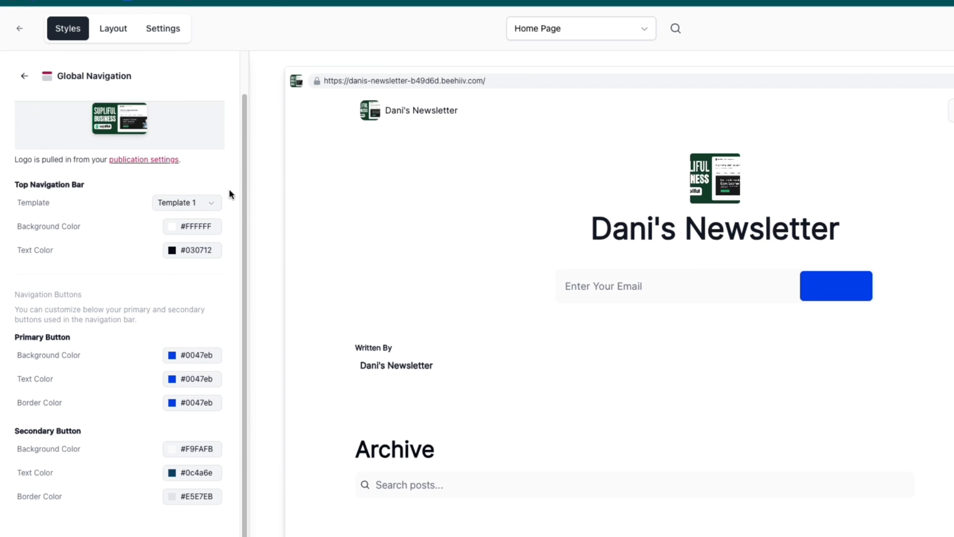
click(185, 203)
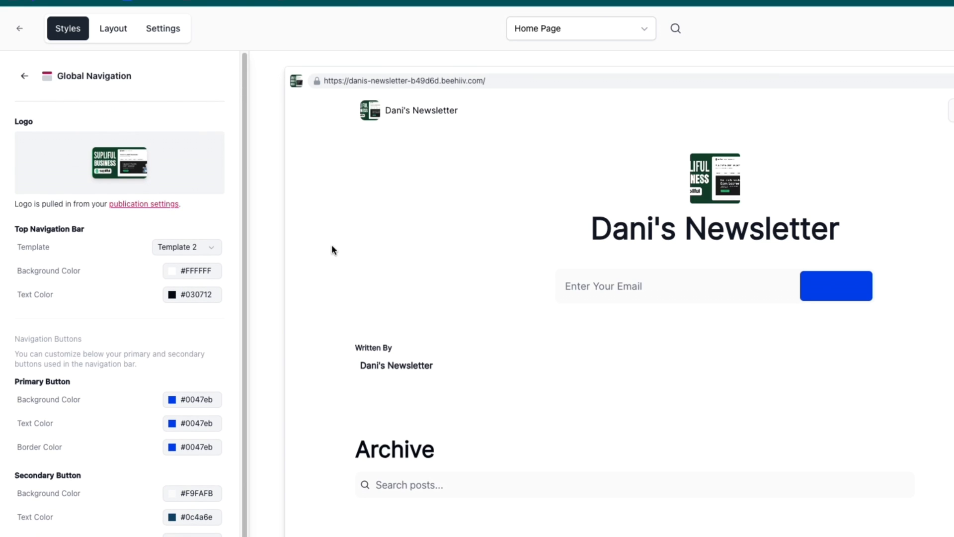
click(186, 247)
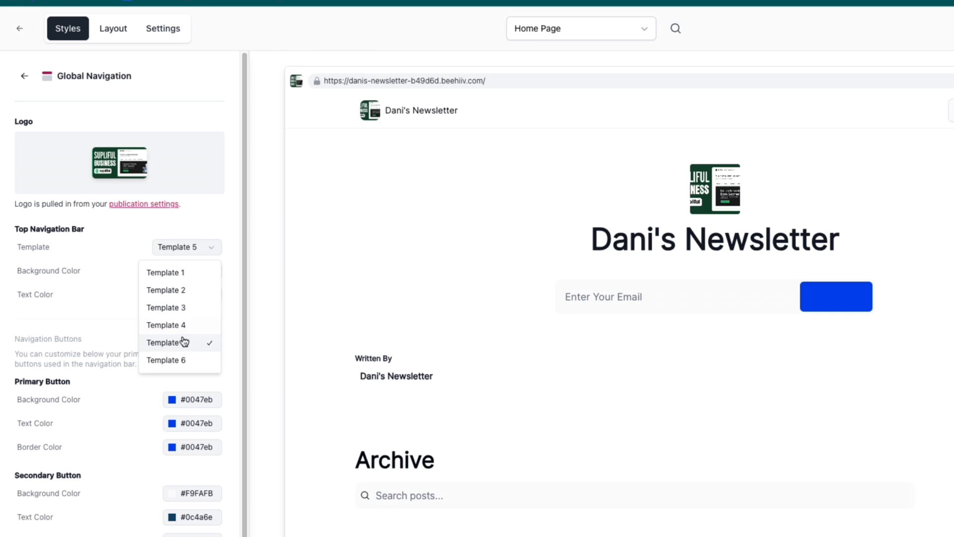
click(165, 308)
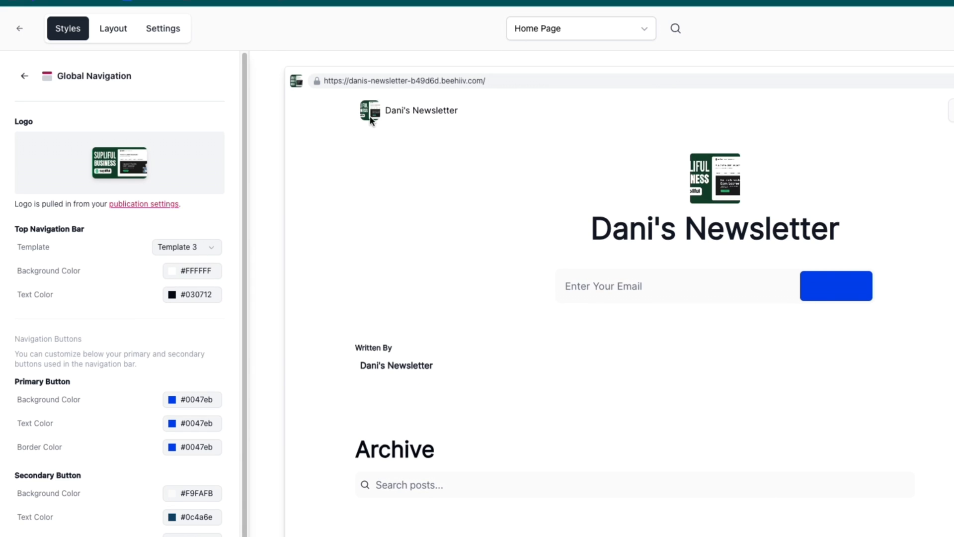
Settle the navigation bar on Template 6 after trying Template 5, then return to Global Styles
click(185, 246)
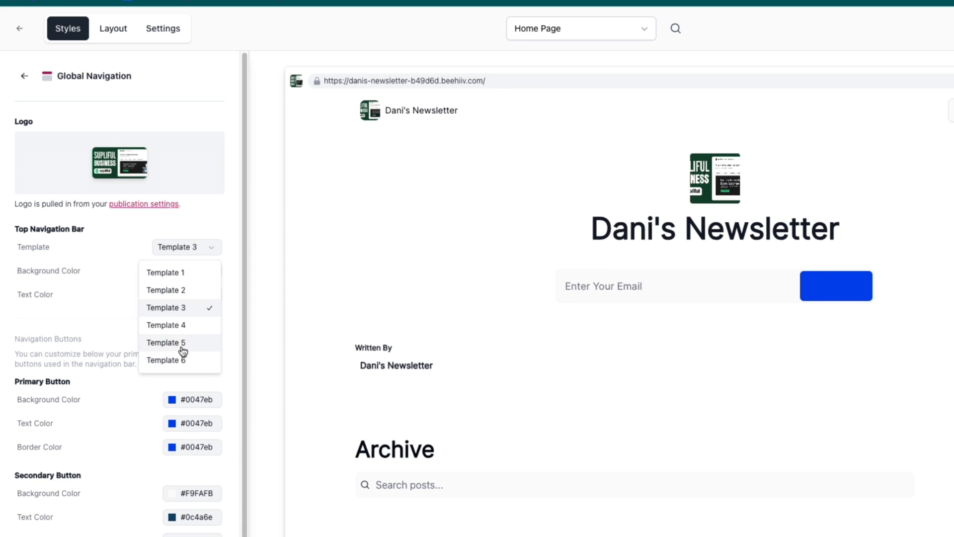
click(165, 342)
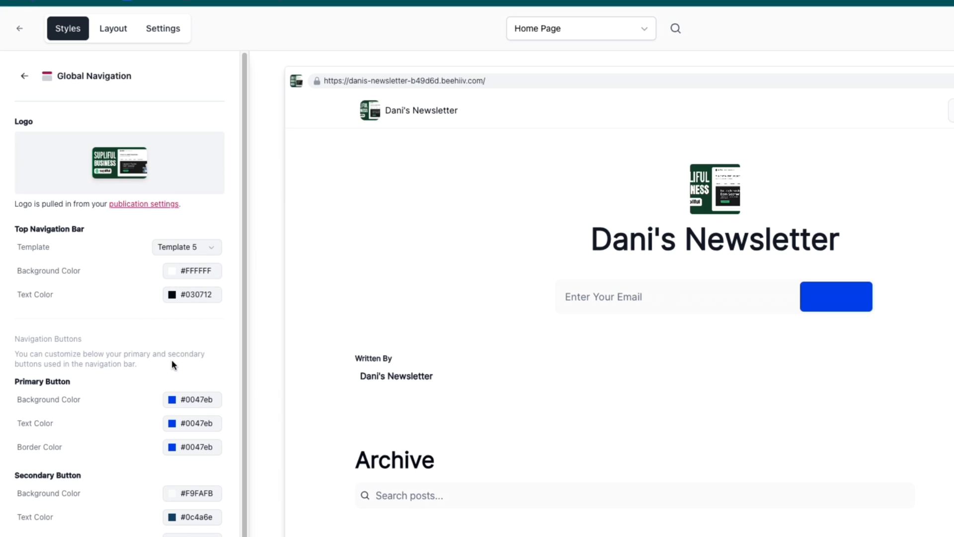
click(186, 246)
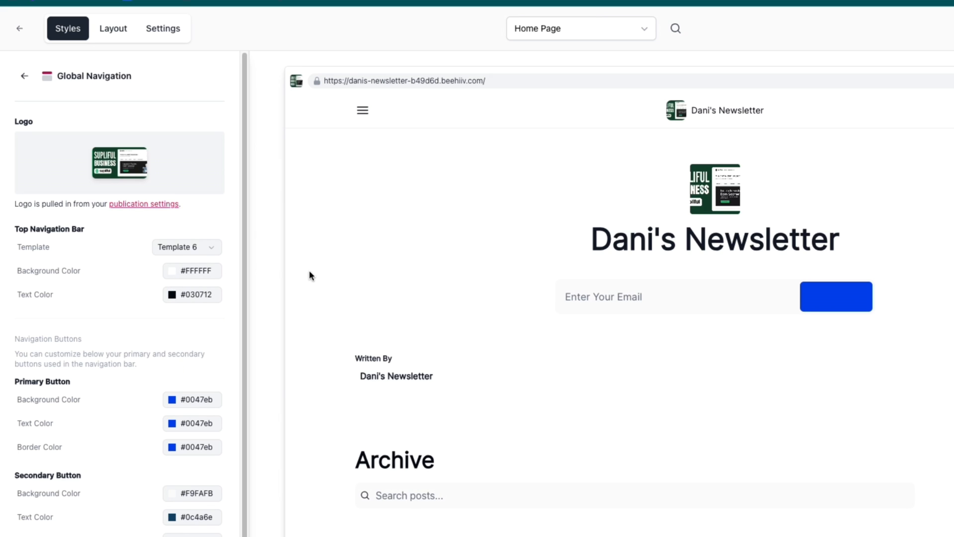
click(25, 76)
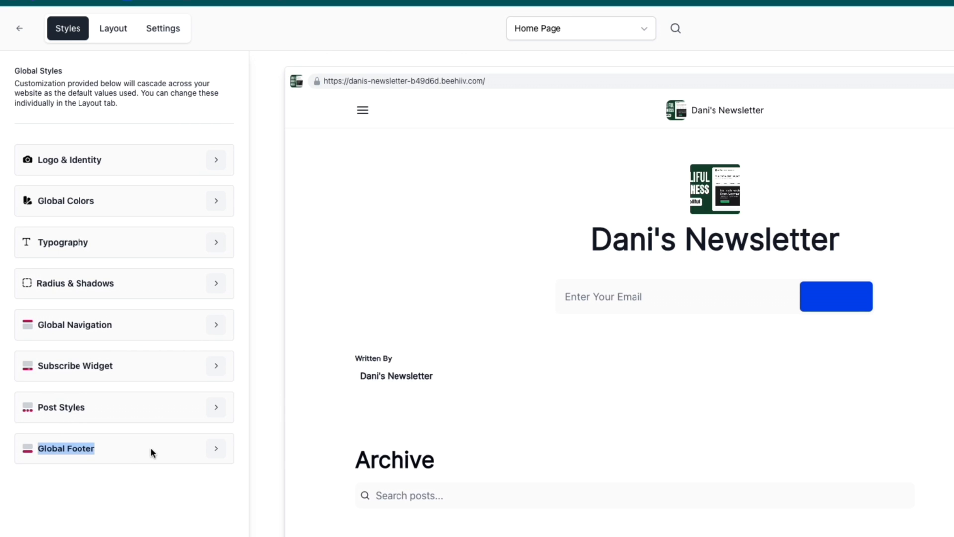
In Layout > Global Navigation, review the menu groups, start a new menu item and cancel the New Dropdown
click(113, 28)
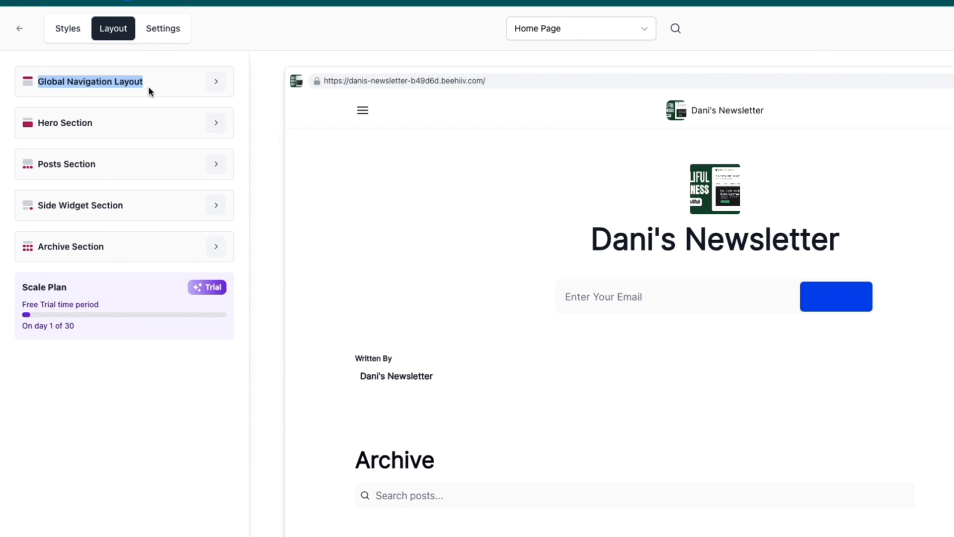
click(90, 81)
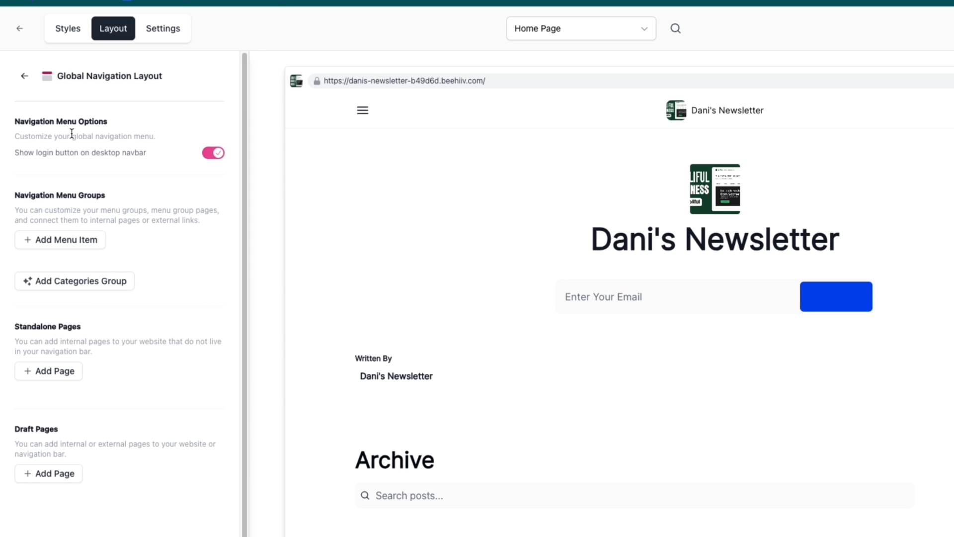
double_click(46, 153)
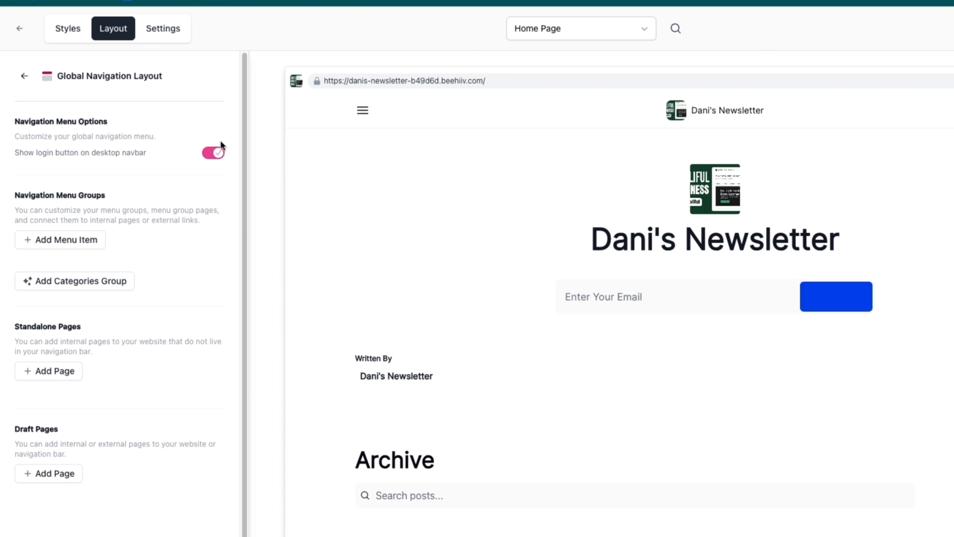
double_click(59, 196)
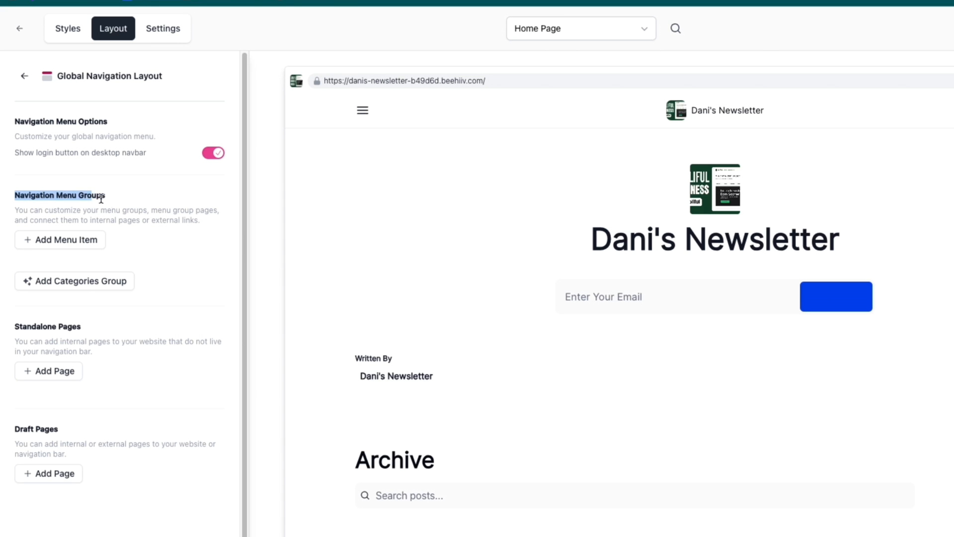
click(59, 239)
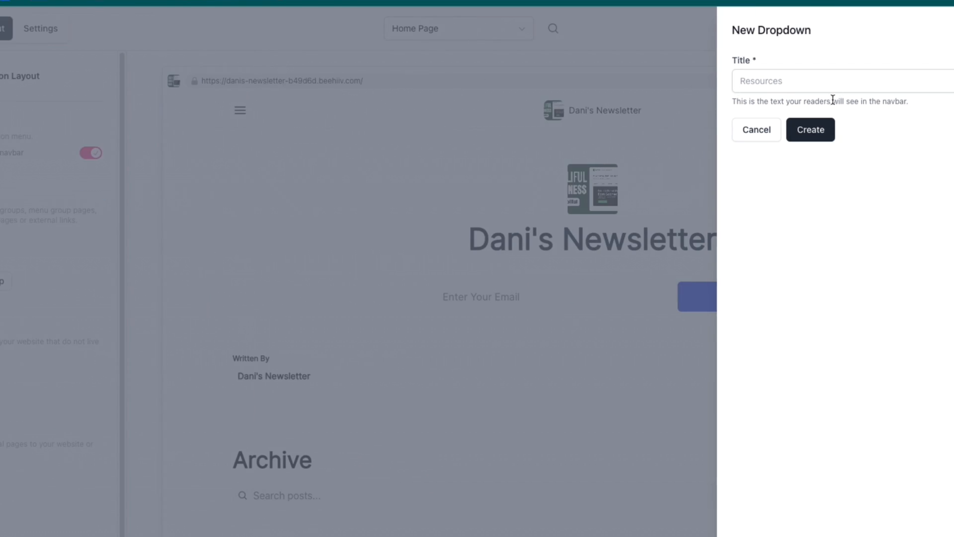
click(756, 129)
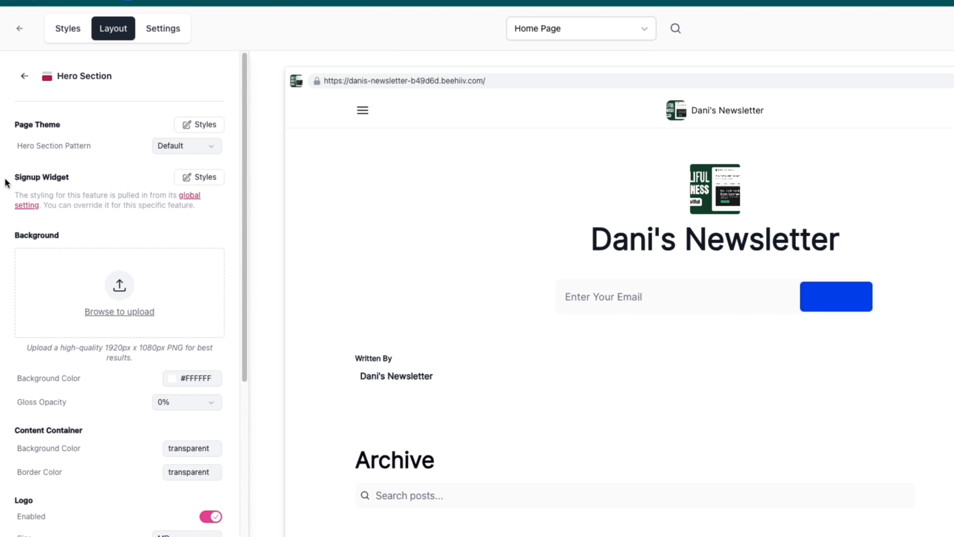
mouse_move(546, 231)
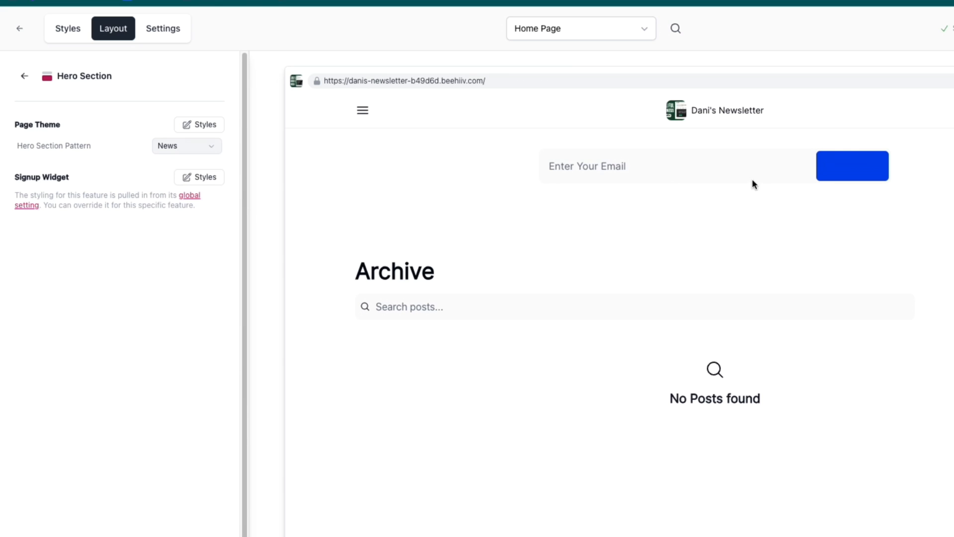
Set the hero section to the Default pattern with a yellow #facc14 background and return to the section list
click(186, 145)
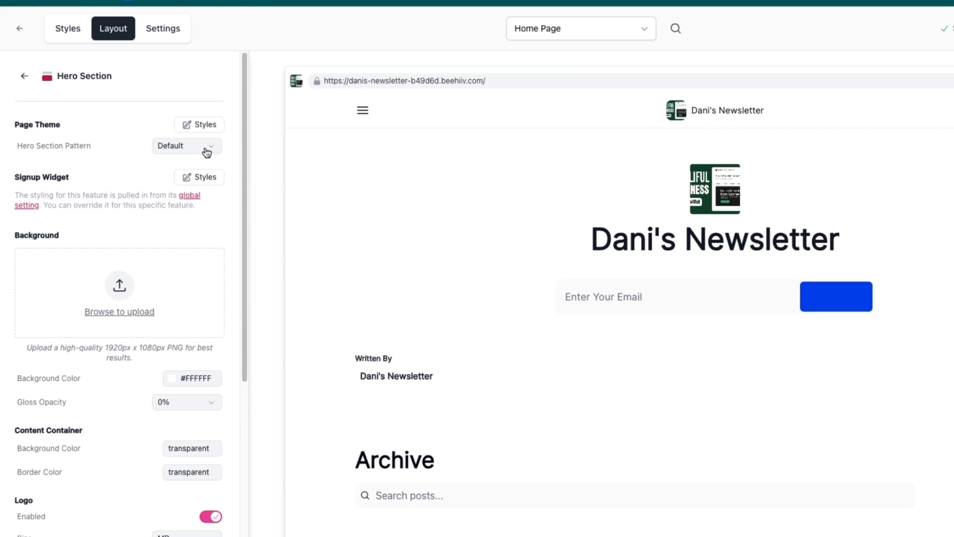
scroll(down, 3)
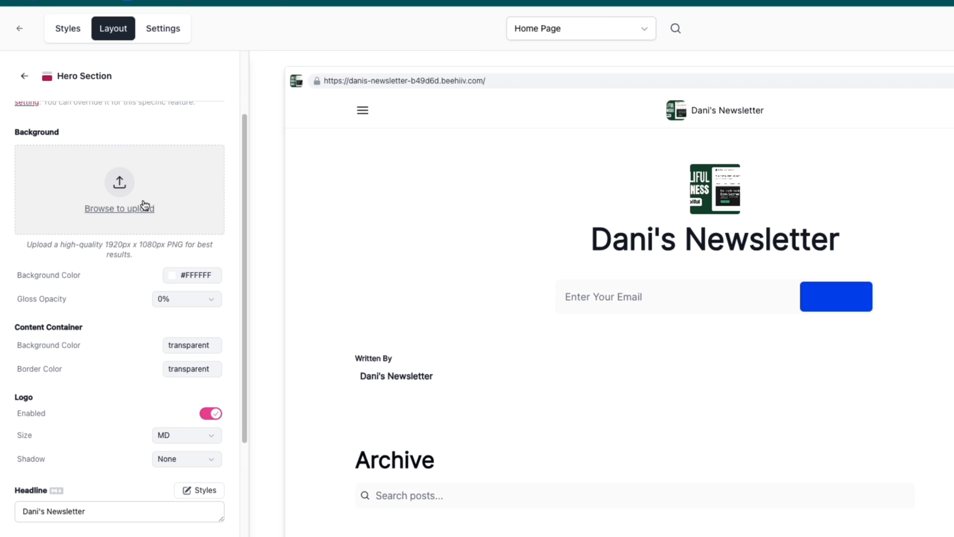
mouse_move(176, 280)
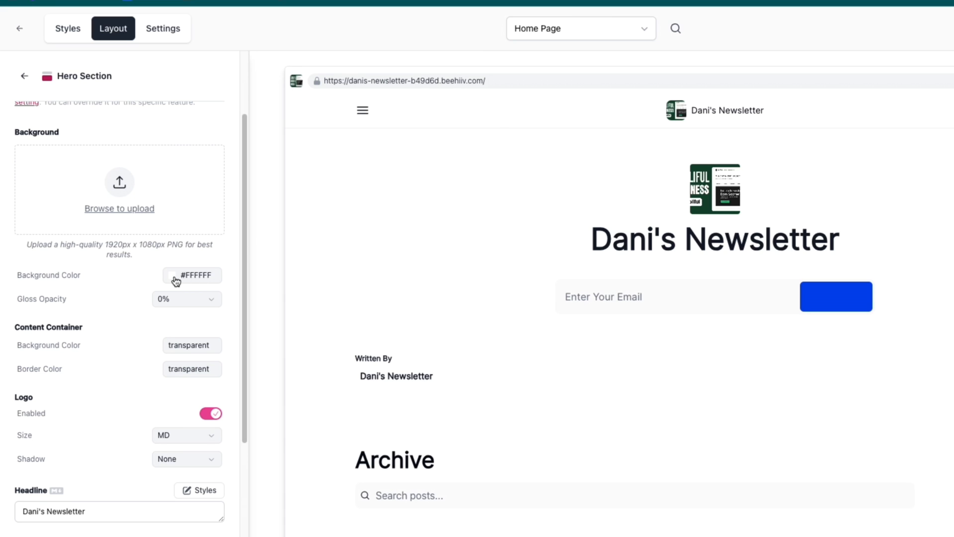
click(172, 275)
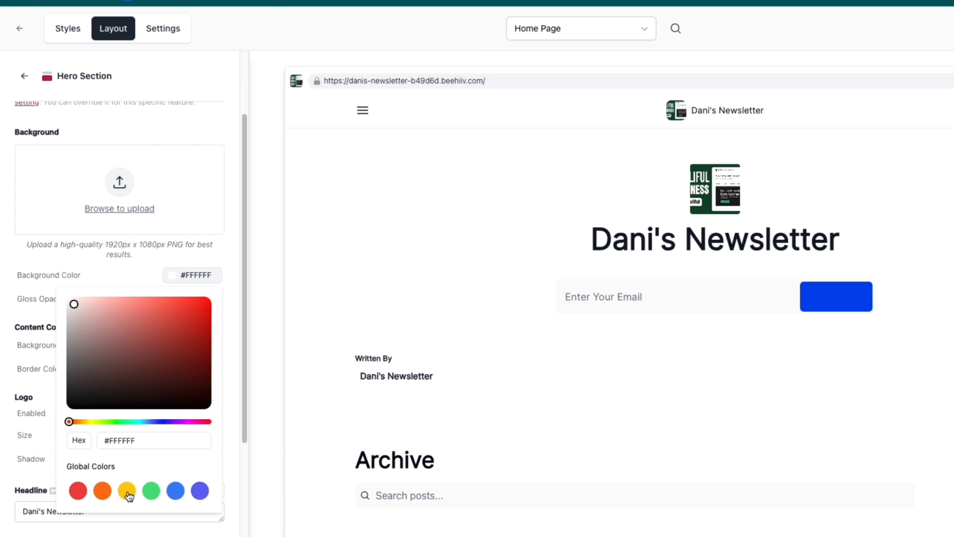
click(127, 491)
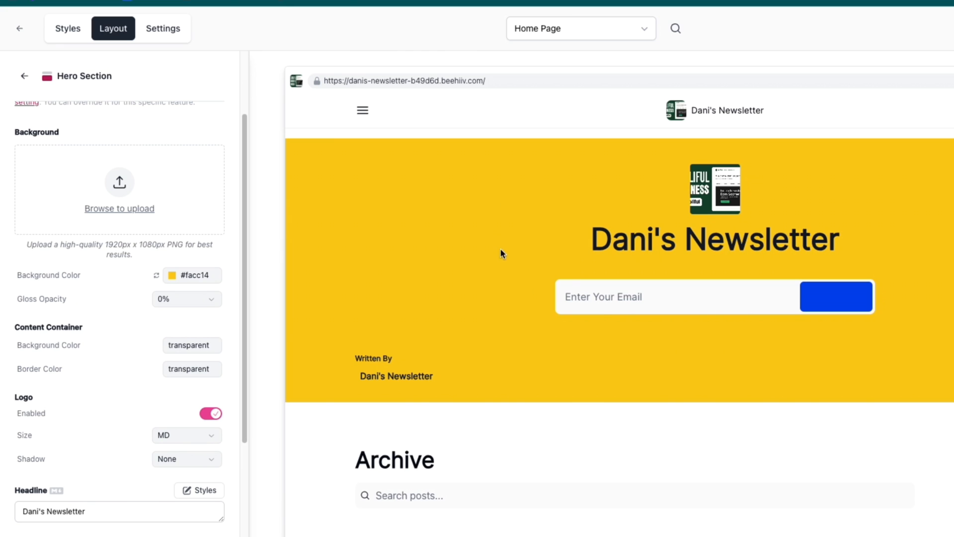
scroll(down, 3)
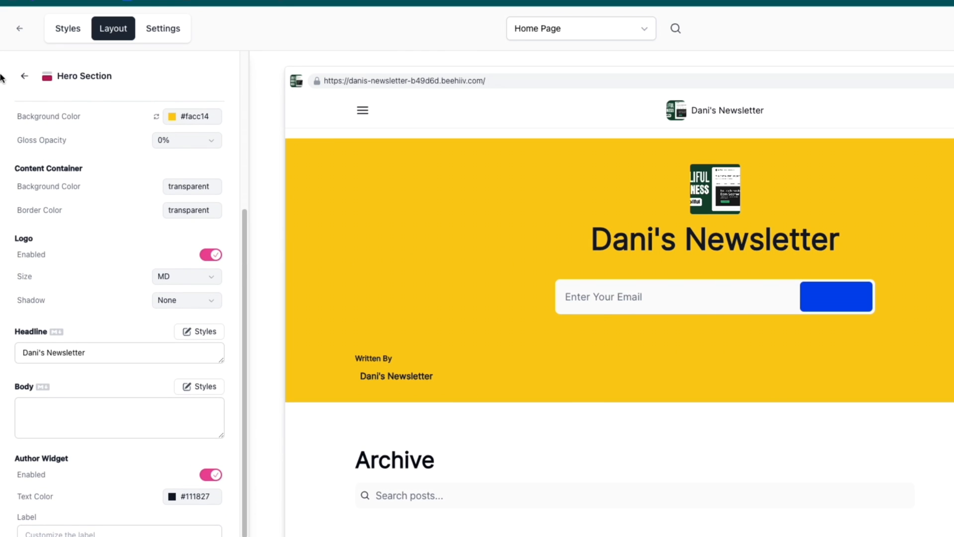
click(24, 75)
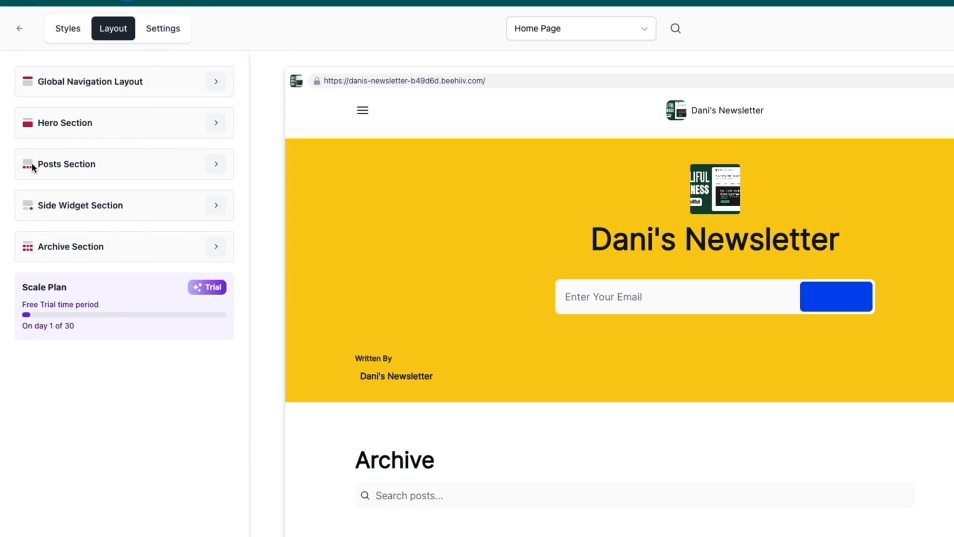
Open the Archive Section settings and switch to a full-screen preview of the empty archive
double_click(79, 206)
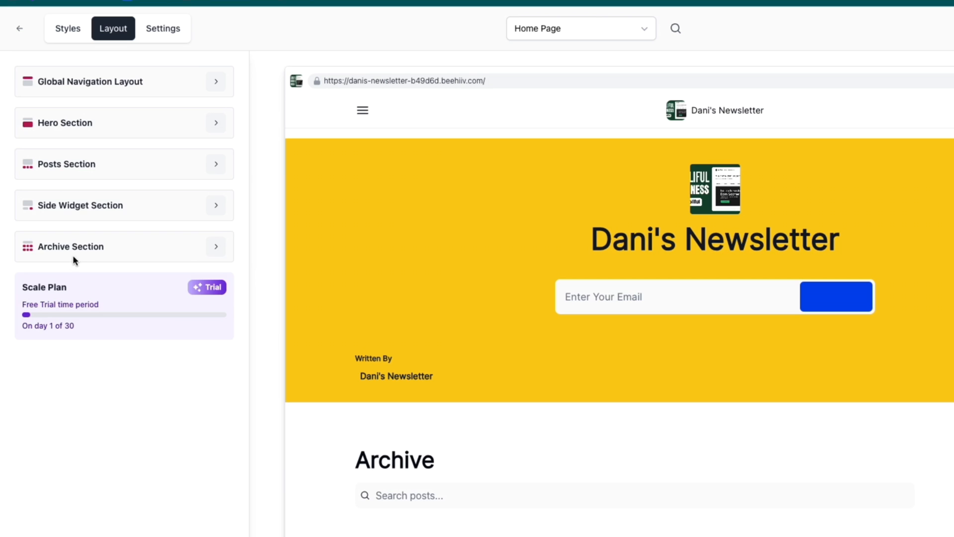
click(70, 246)
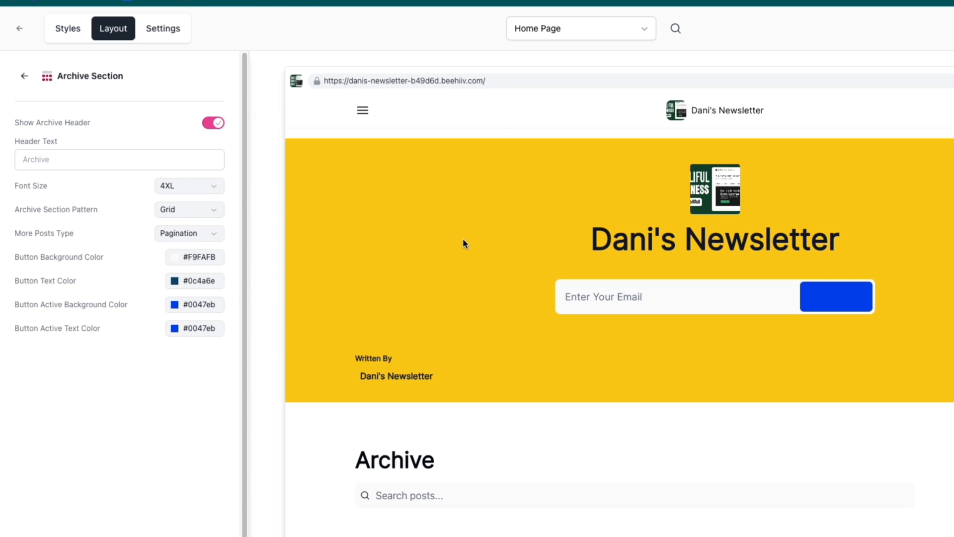
mouse_move(138, 222)
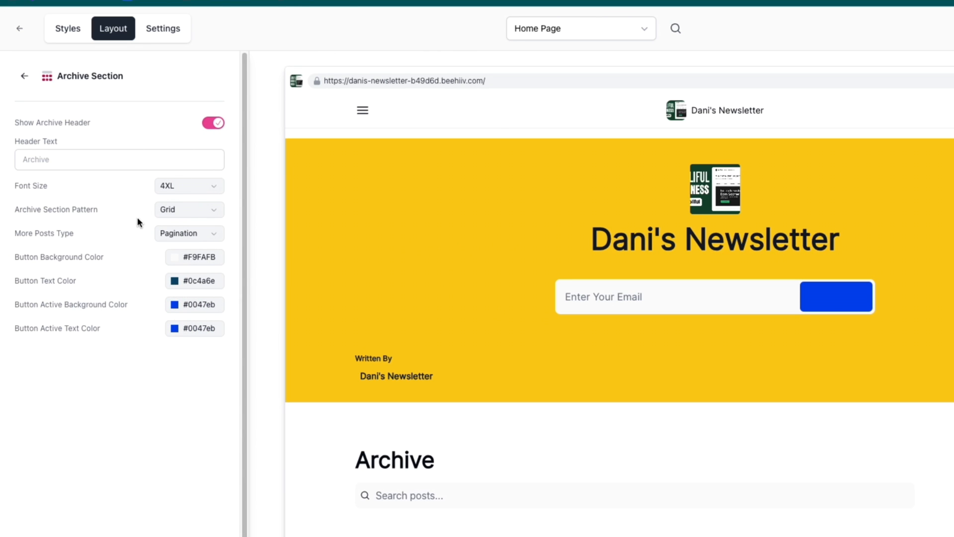
scroll(down, 3)
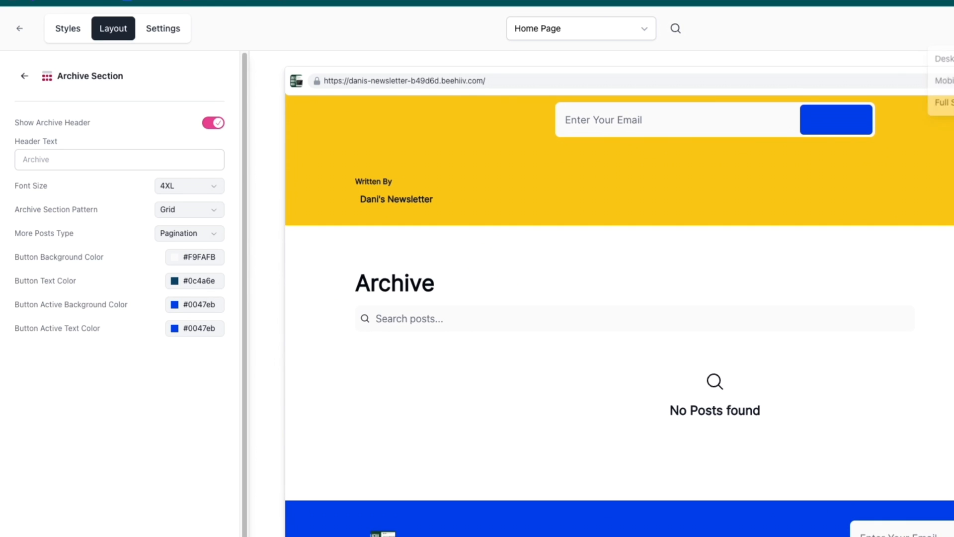
click(840, 28)
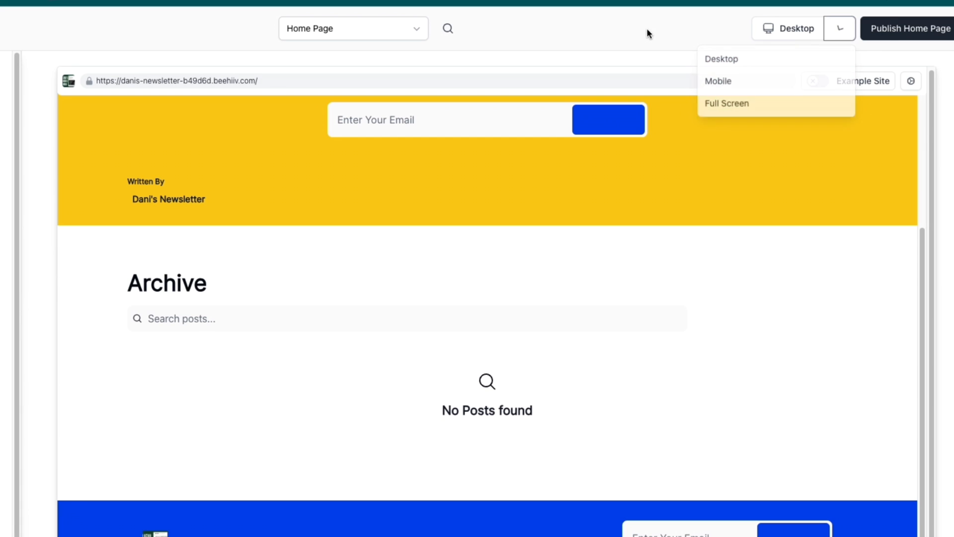
Publish the Home Page, then check the page list and stay on Home Page
click(909, 28)
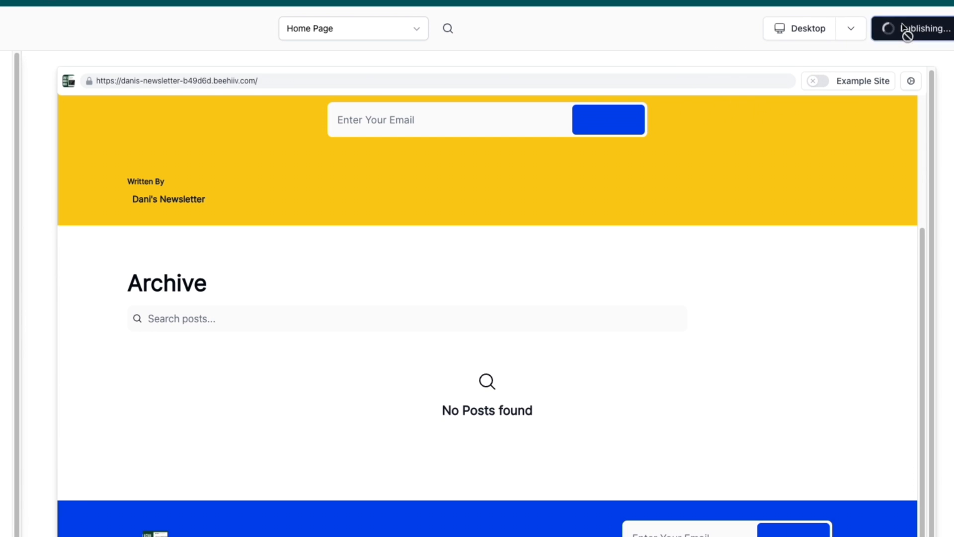
click(353, 27)
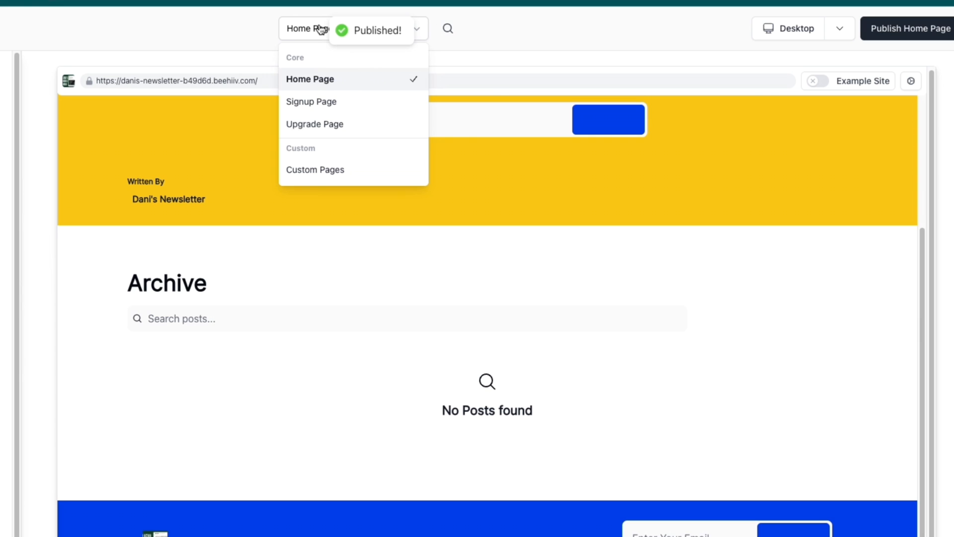
click(311, 102)
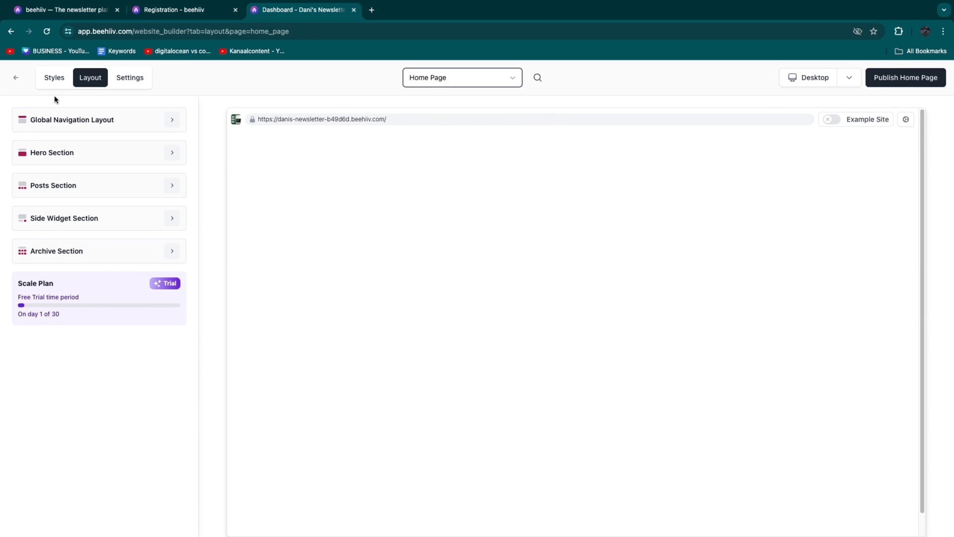
Review the Newsletter 1 post overview and return to Styles with Example Site switched off
click(54, 77)
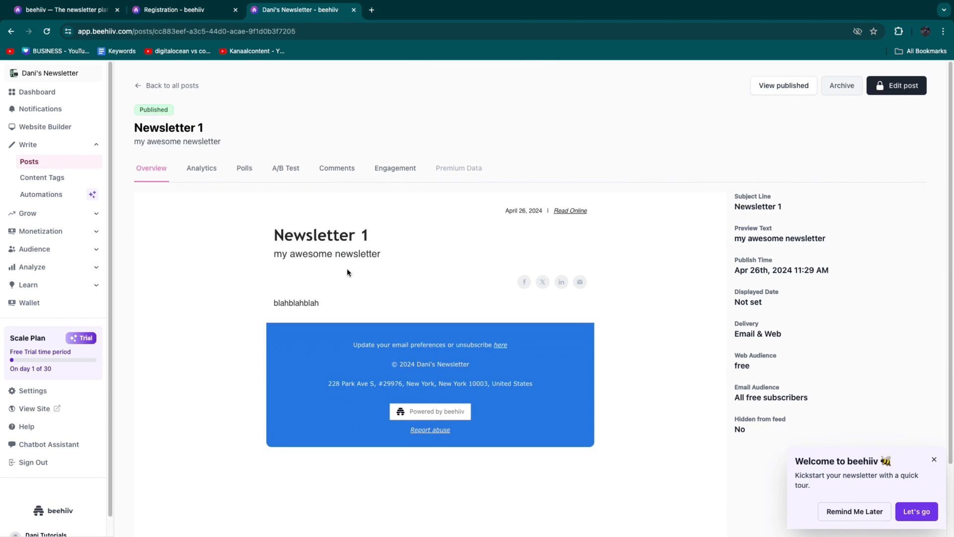
mouse_move(303, 295)
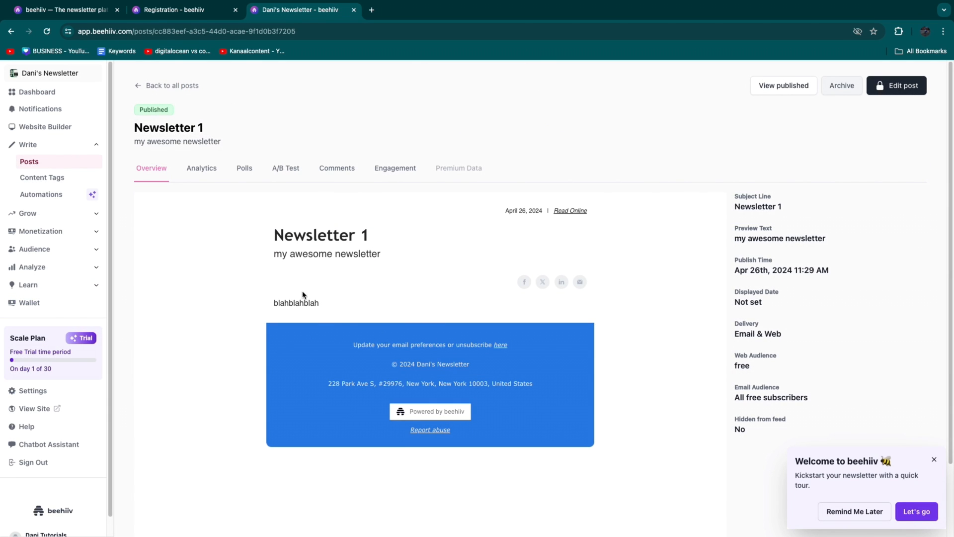
mouse_move(46, 127)
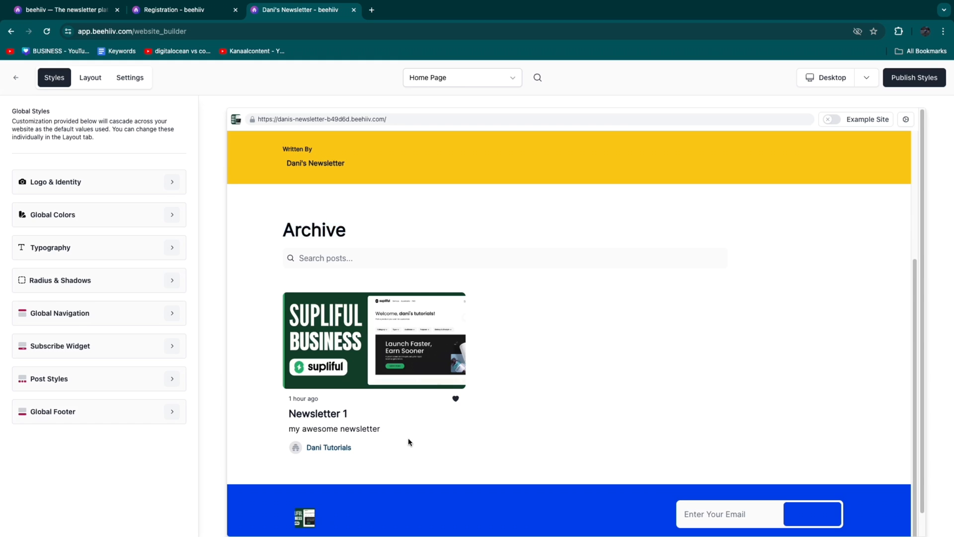
mouse_move(279, 387)
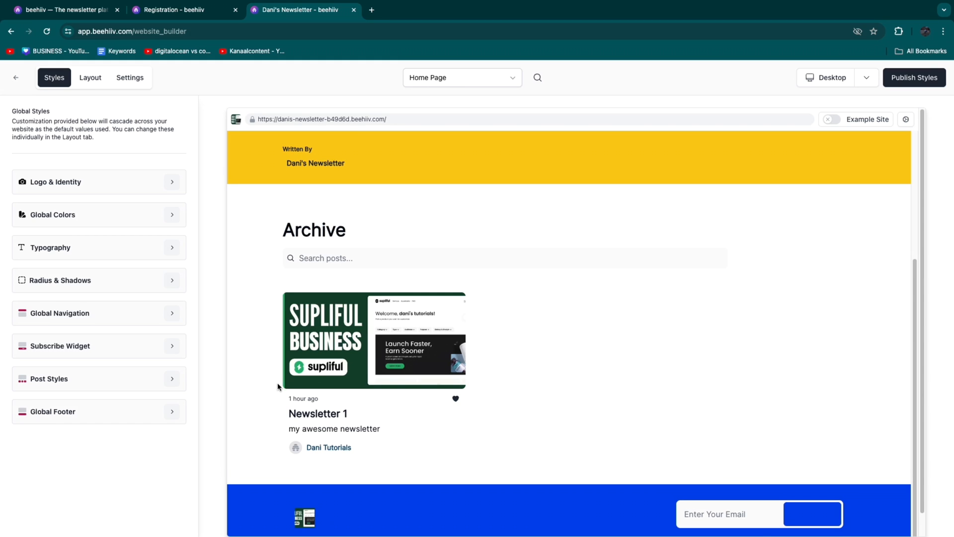
scroll(down, 3)
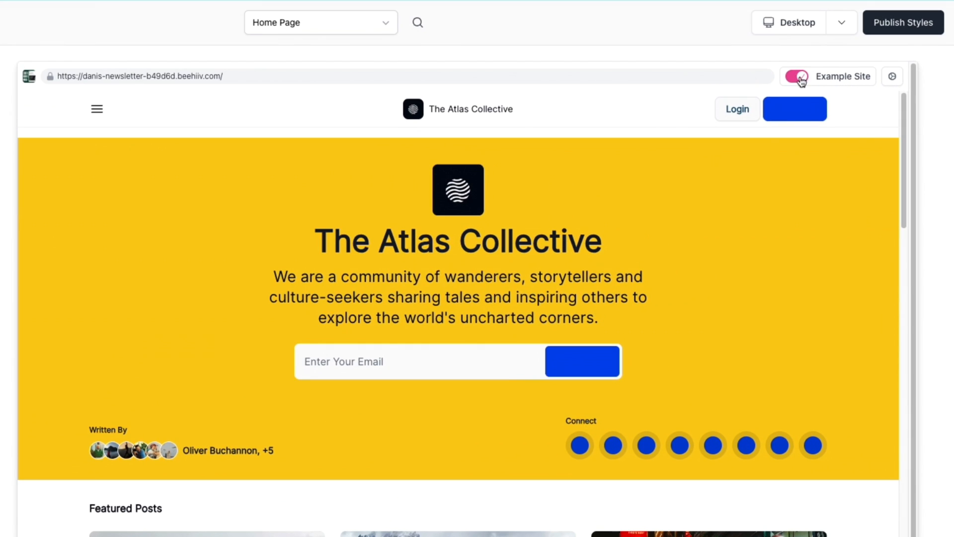
click(795, 76)
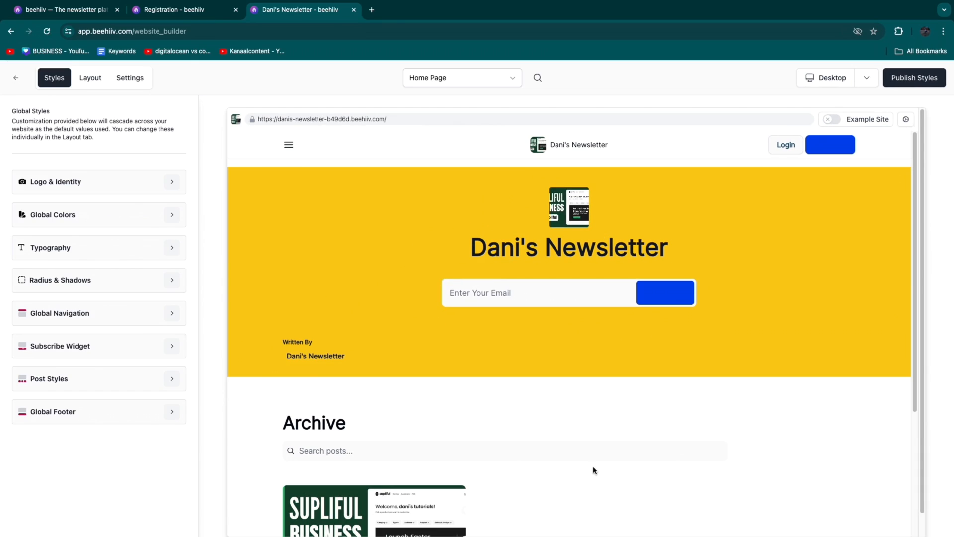
mouse_move(831, 118)
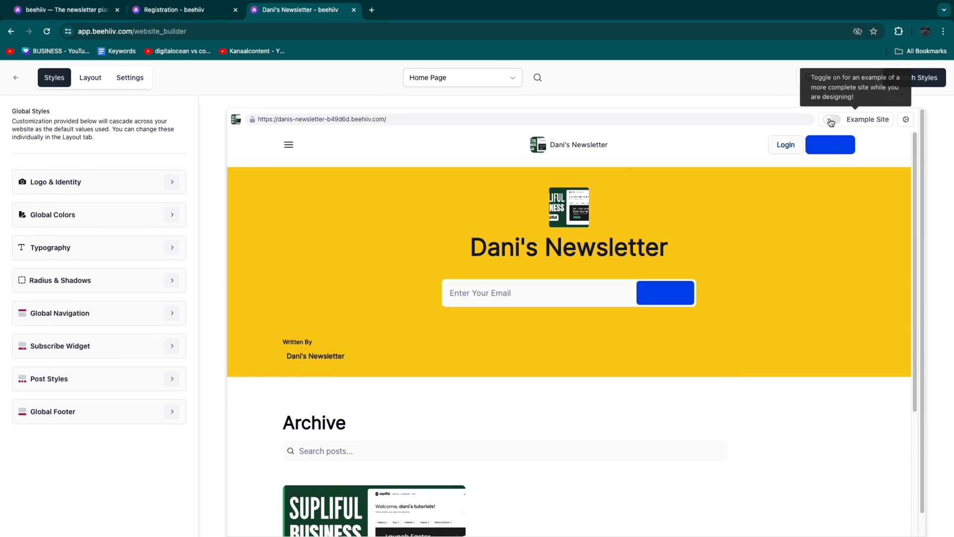
Fill the preview with The Atlas Collective example content and scroll through its archive and footer
click(830, 118)
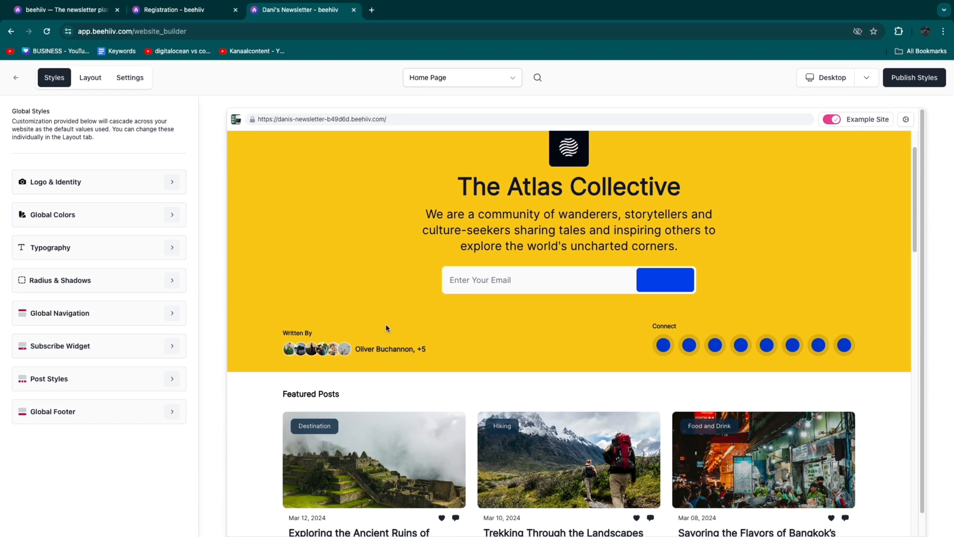
scroll(down, 3)
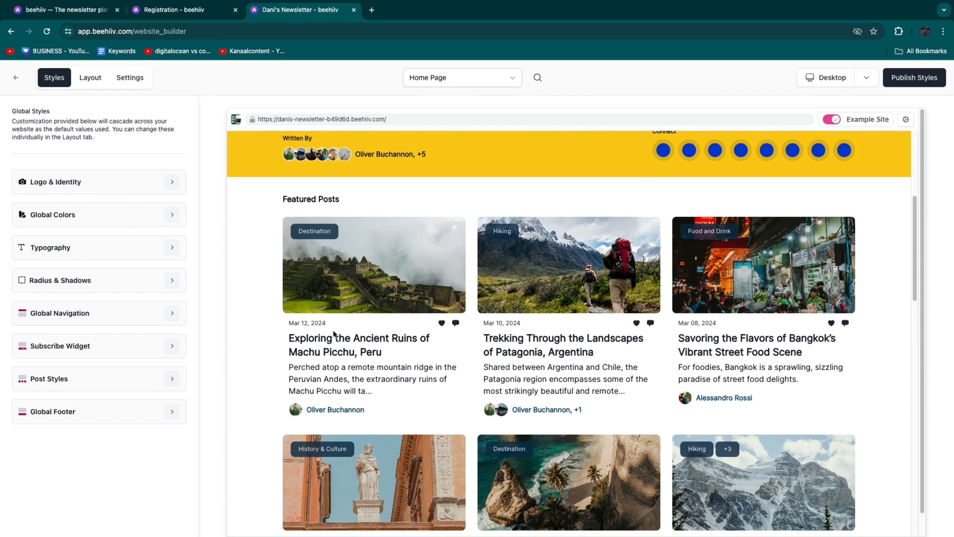
scroll(down, 3)
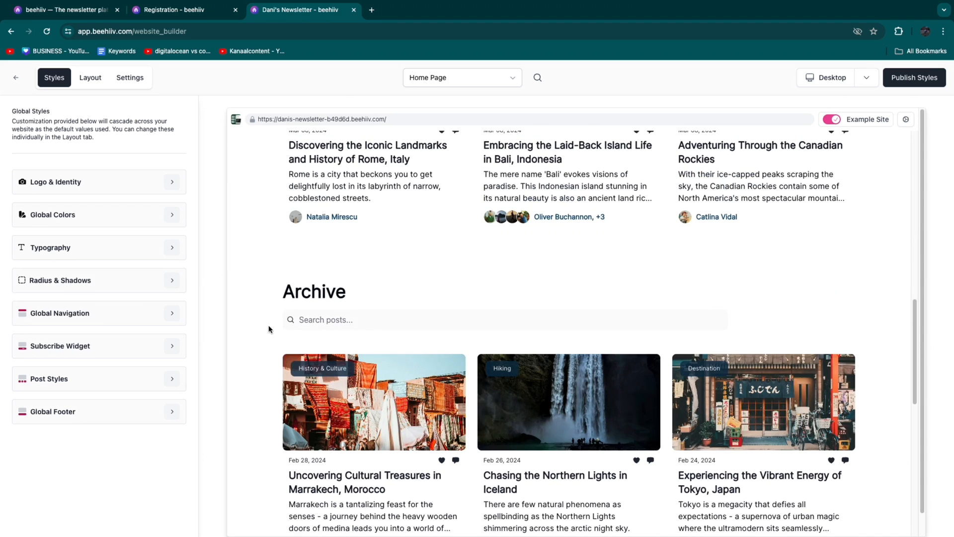
scroll(down, 3)
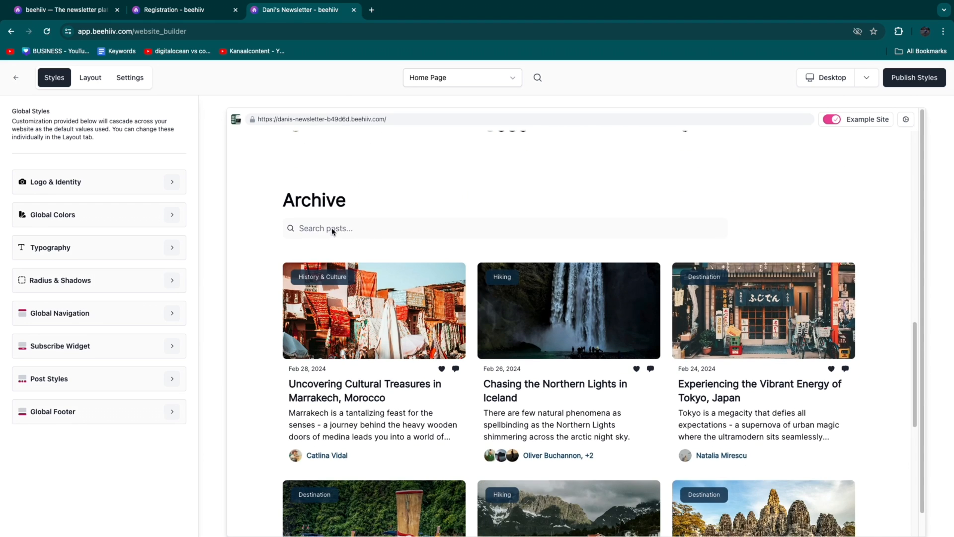
mouse_move(500, 335)
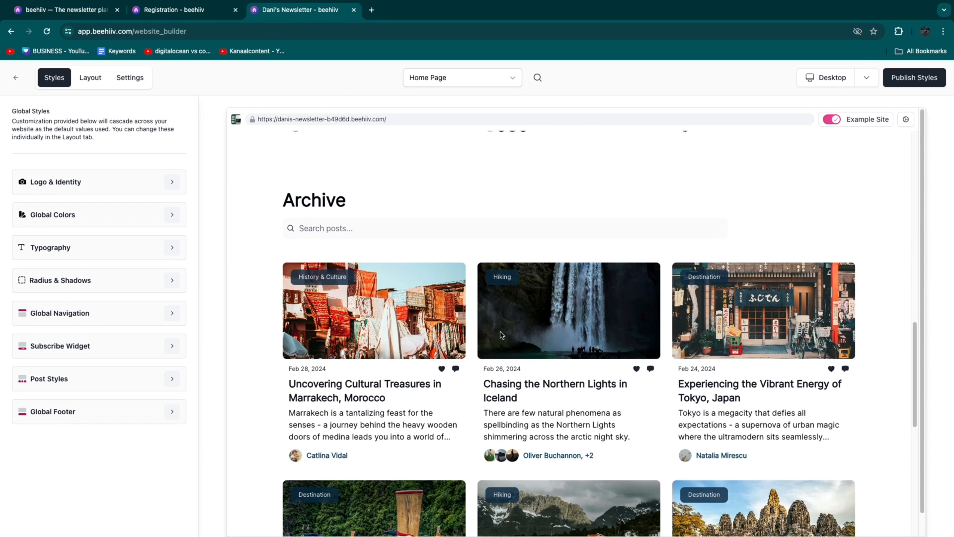
scroll(down, 3)
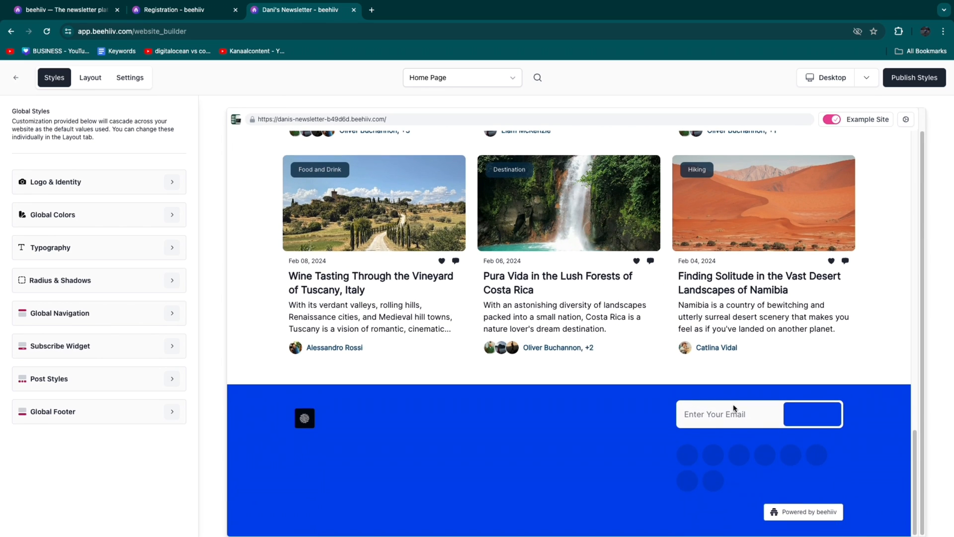
mouse_move(654, 379)
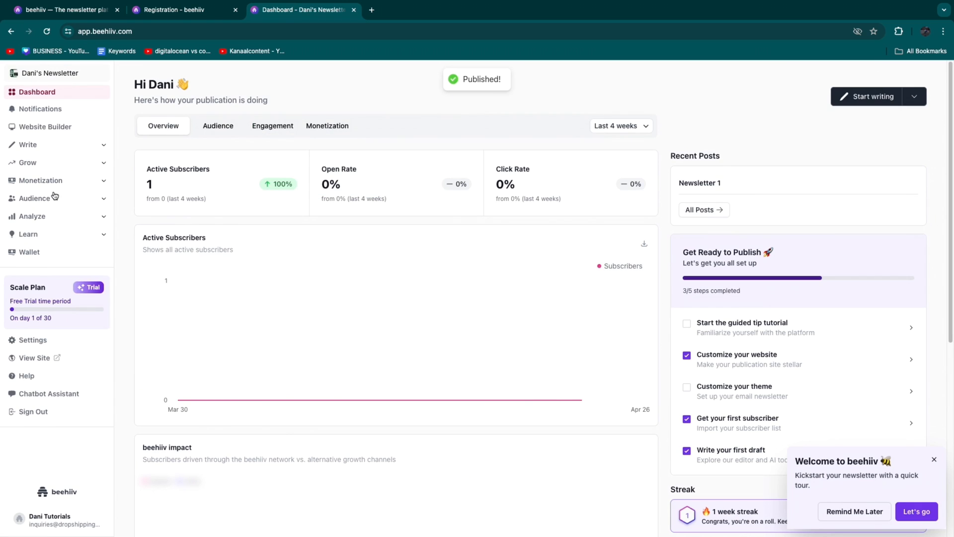
View the live Dani's Newsletter site and inspect its email signup box
click(45, 126)
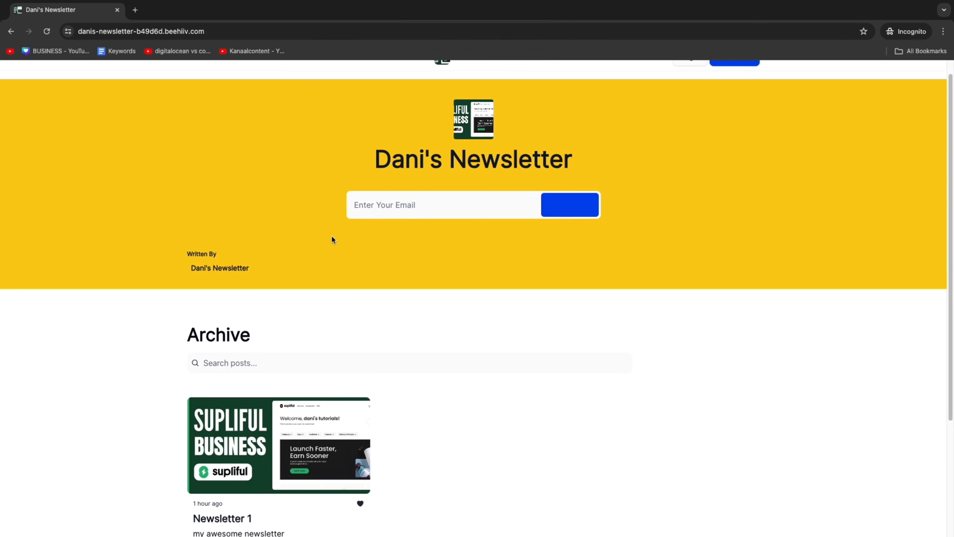
scroll(down, 3)
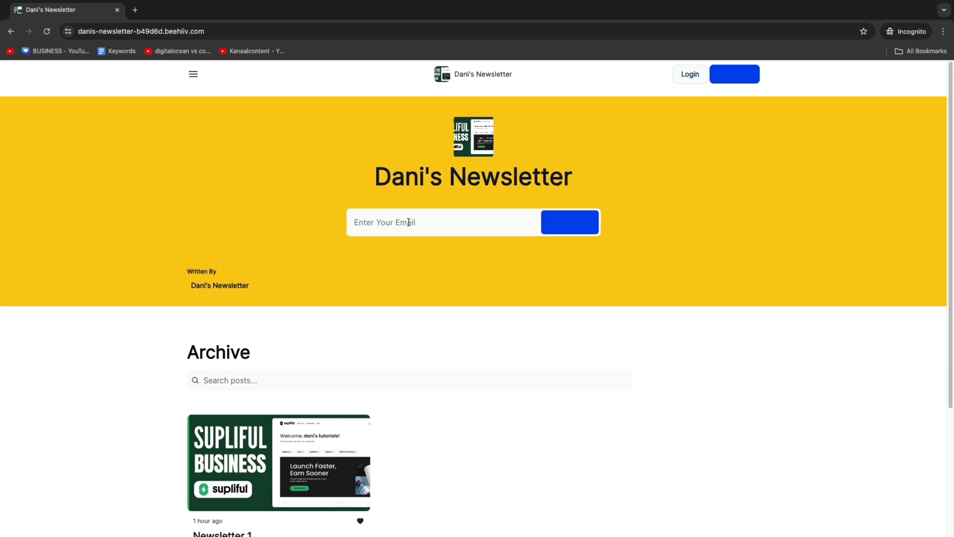
click(570, 221)
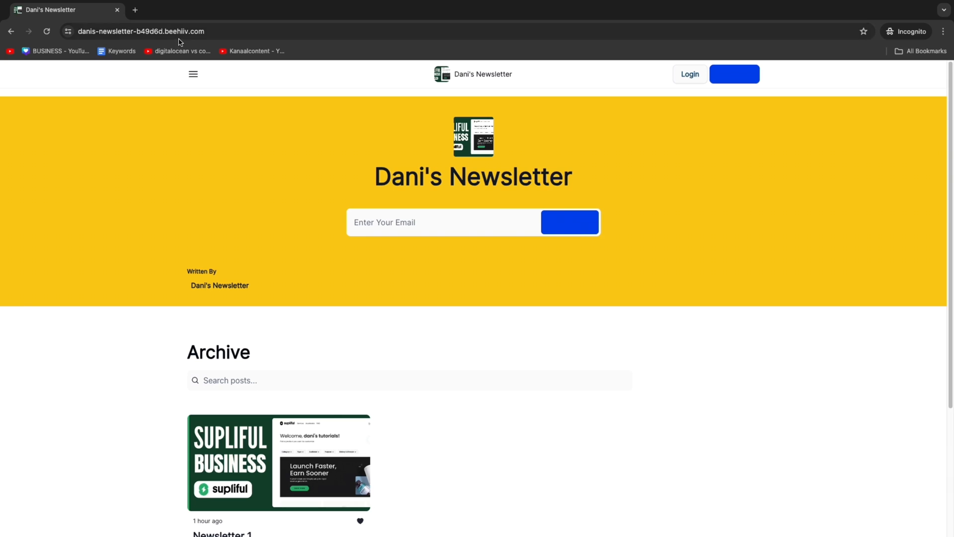
mouse_move(92, 4)
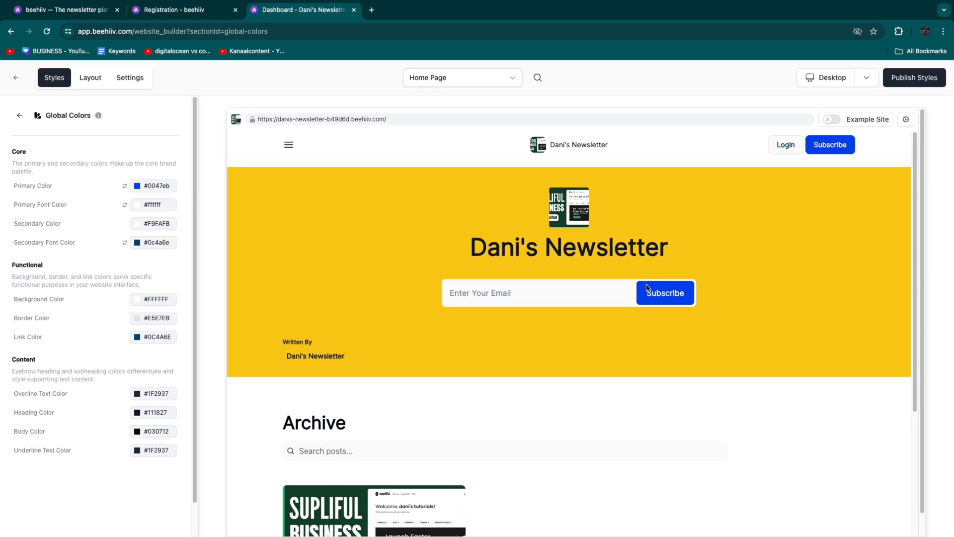
Navigate from the dashboard to Settings > Publication > Domains
click(16, 78)
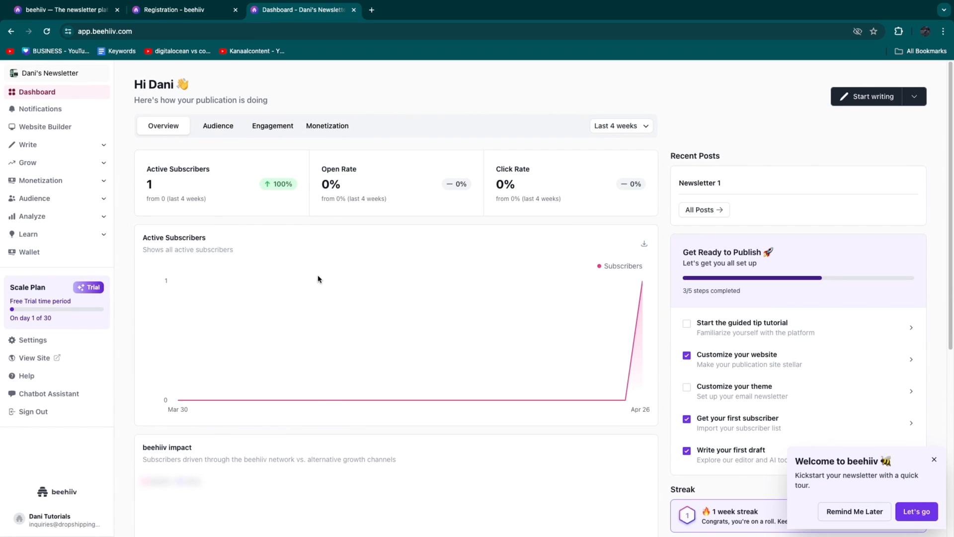
mouse_move(282, 317)
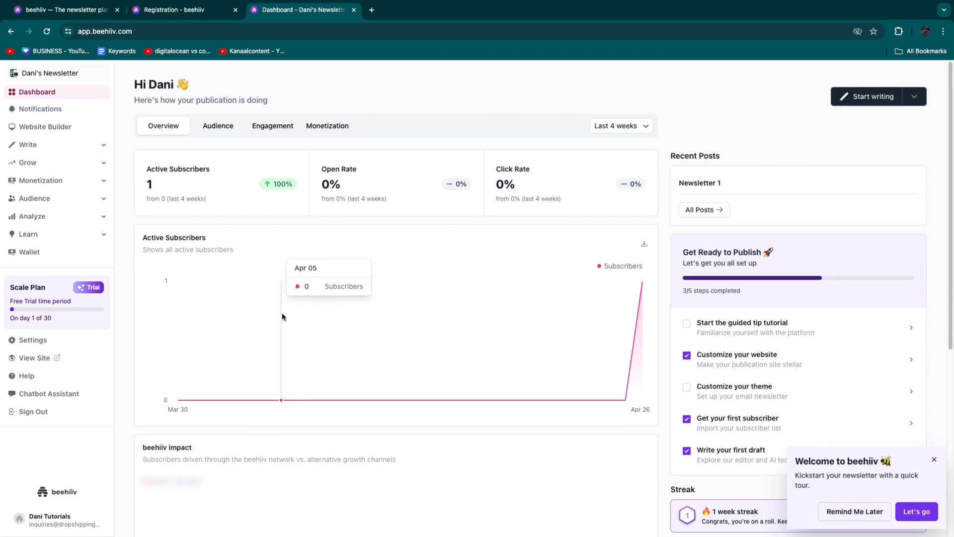
click(34, 340)
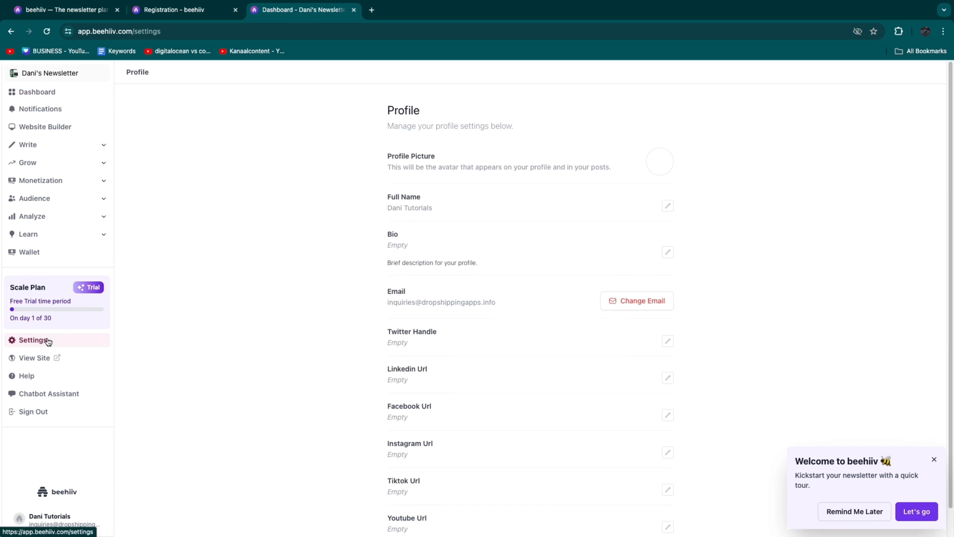
click(39, 185)
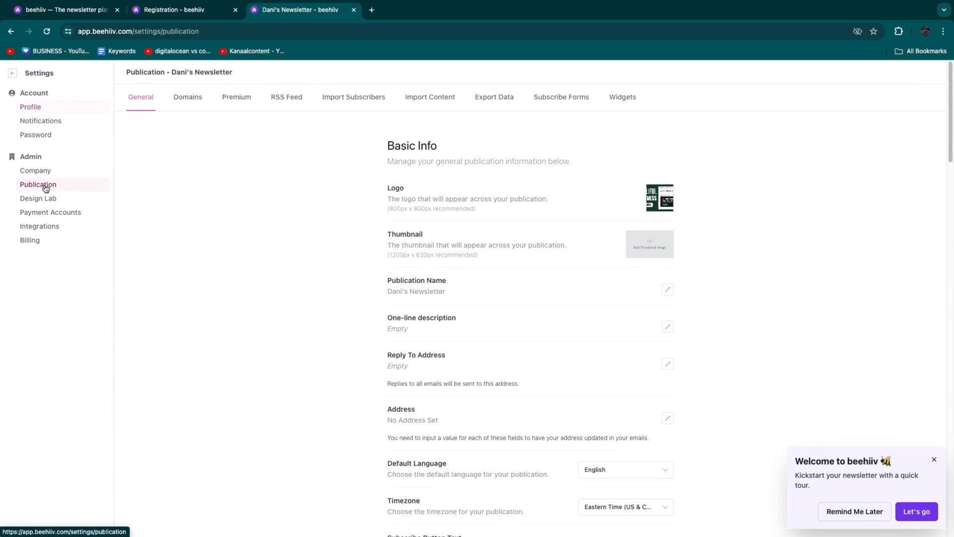
click(188, 97)
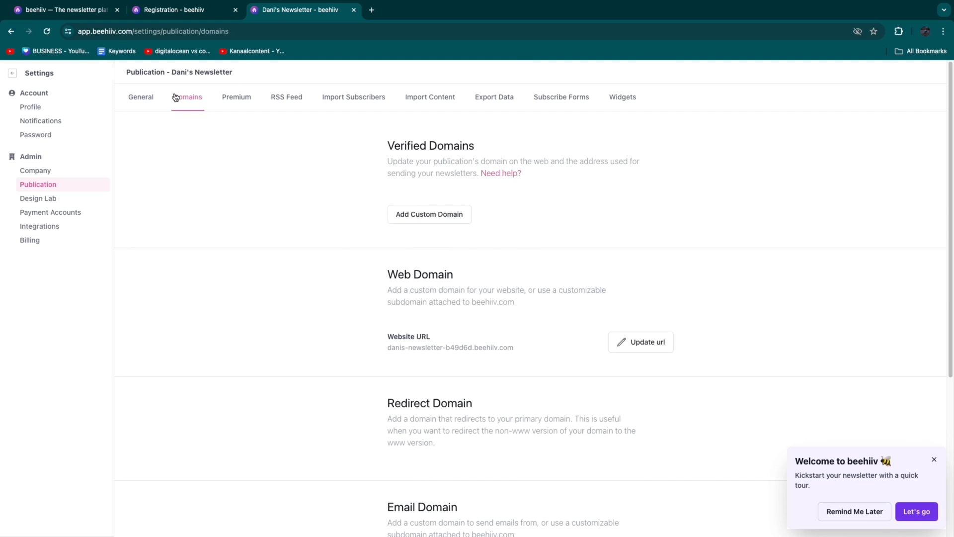
Review the default beehiiv subdomain sections and return to the publication dashboard
scroll(down, 3)
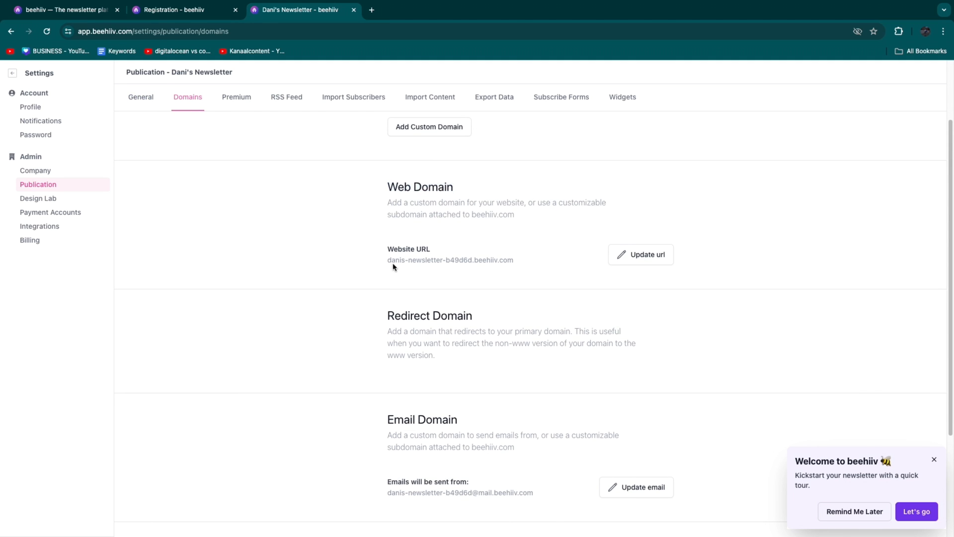
click(641, 255)
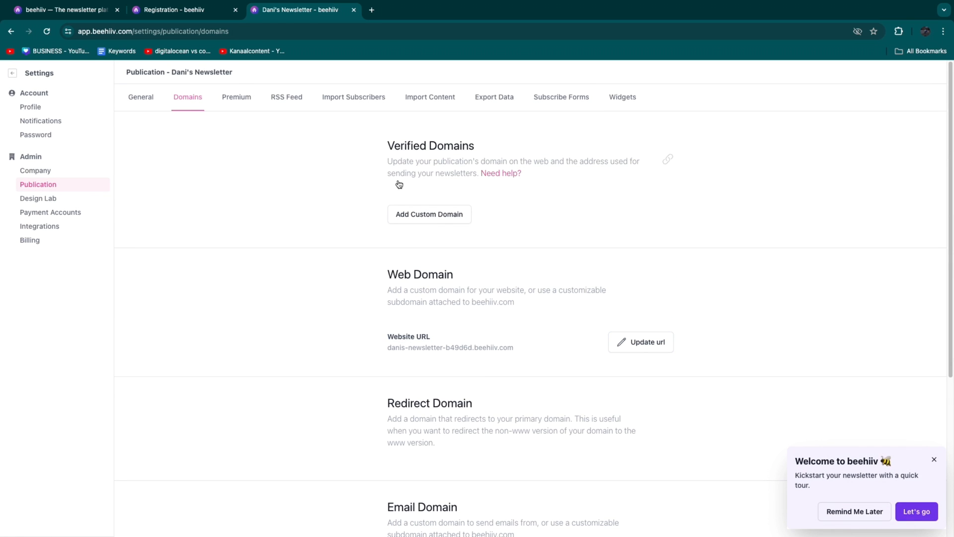
click(428, 214)
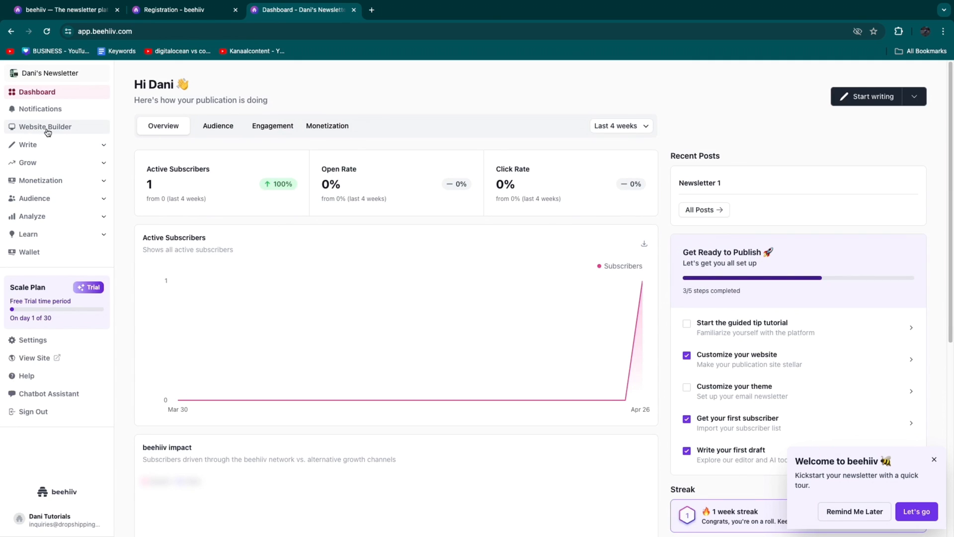
click(44, 127)
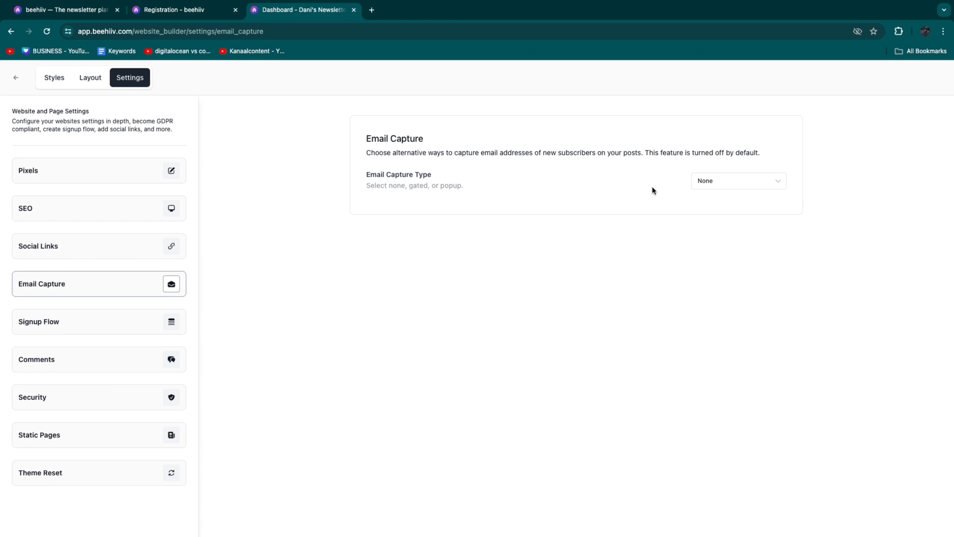
click(737, 180)
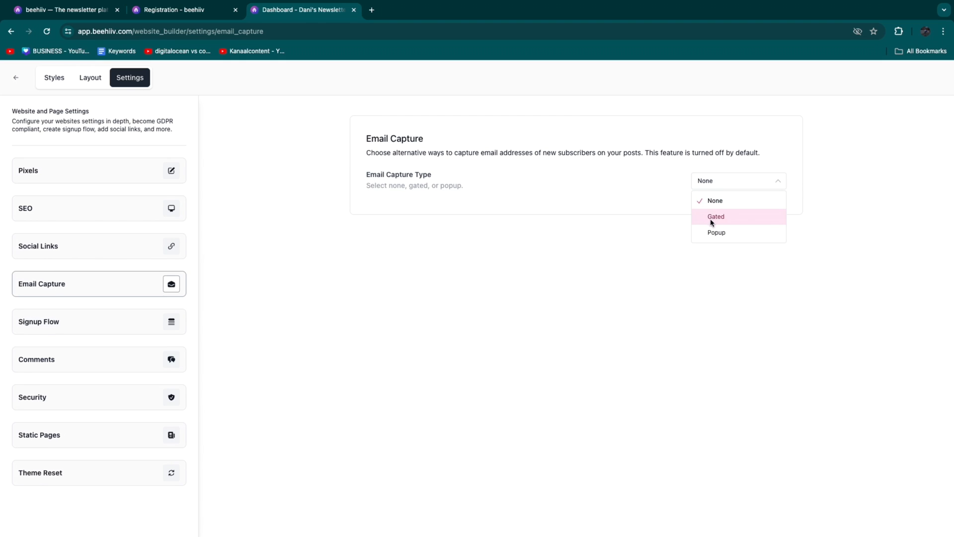
click(97, 359)
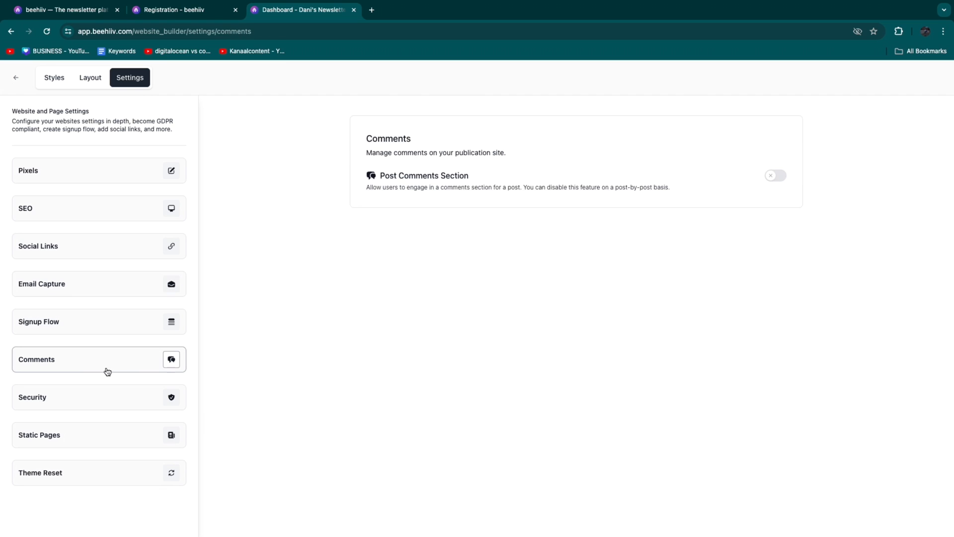
mouse_move(173, 338)
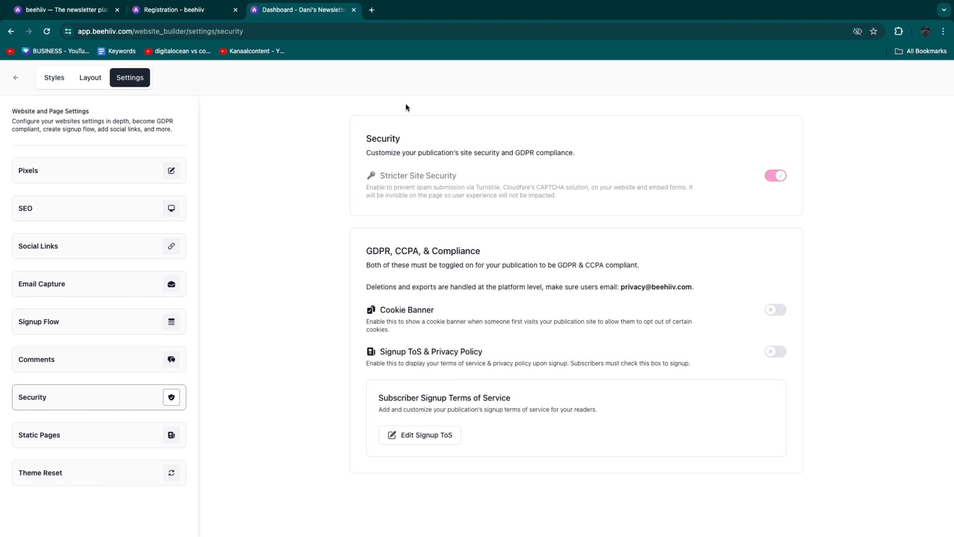
click(39, 434)
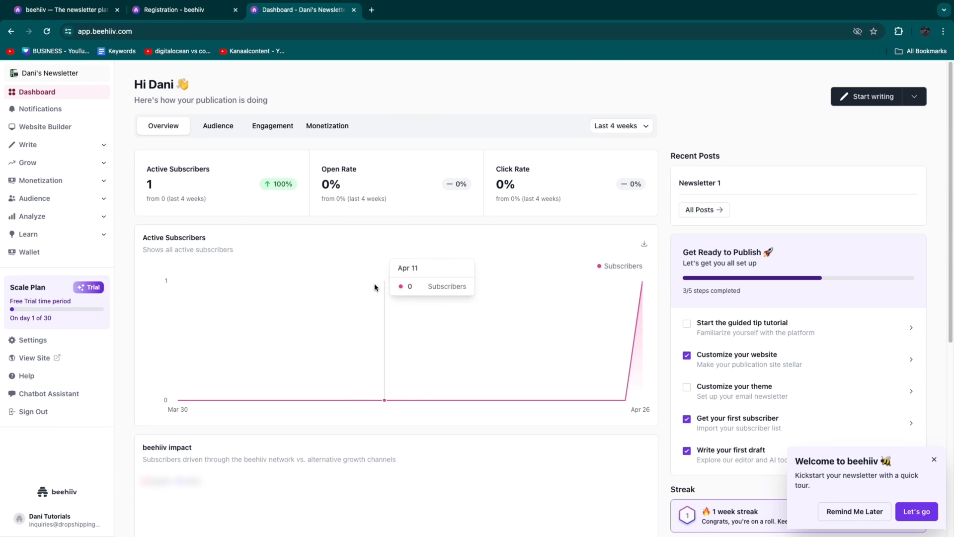
mouse_move(122, 156)
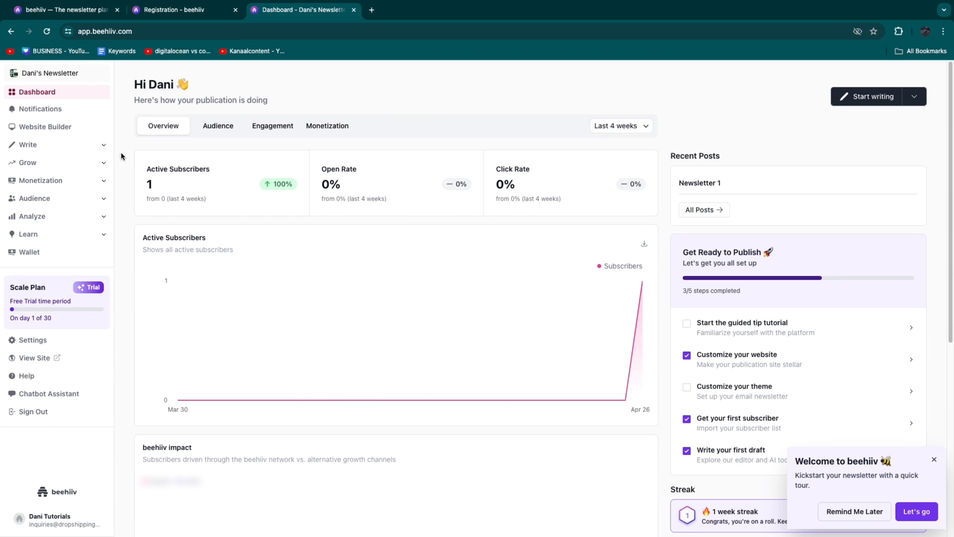
mouse_move(394, 389)
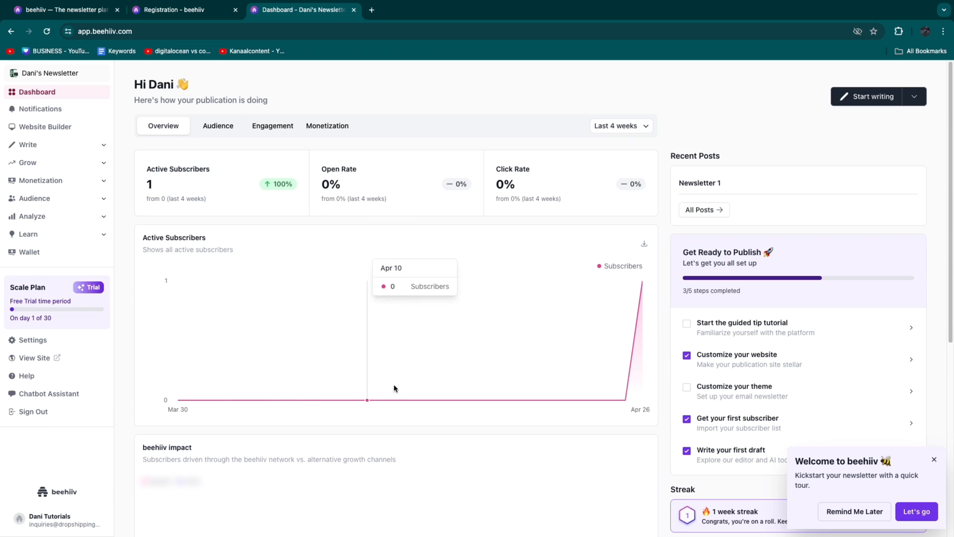
mouse_move(236, 352)
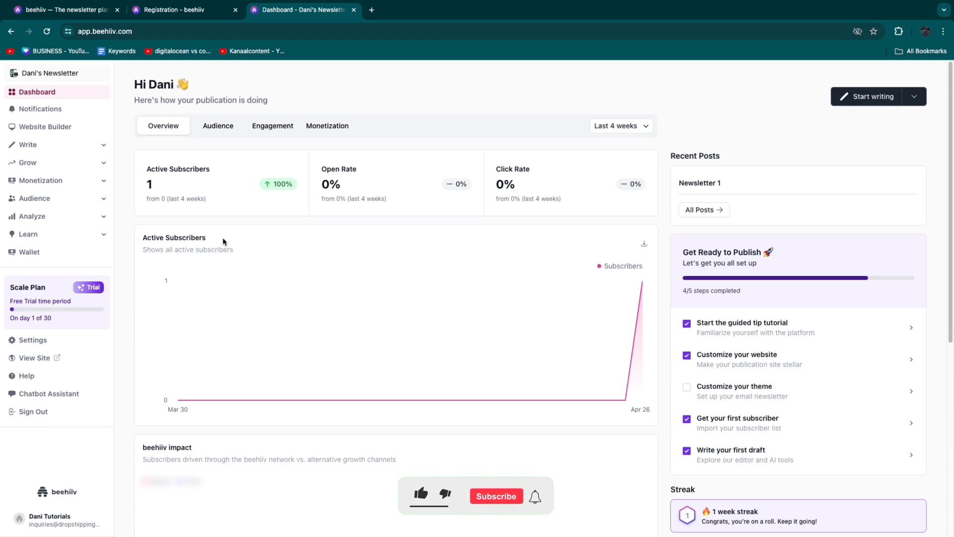
Dismiss the Welcome to beehiiv popup so the guided tutorial checklist step is checked off
click(496, 496)
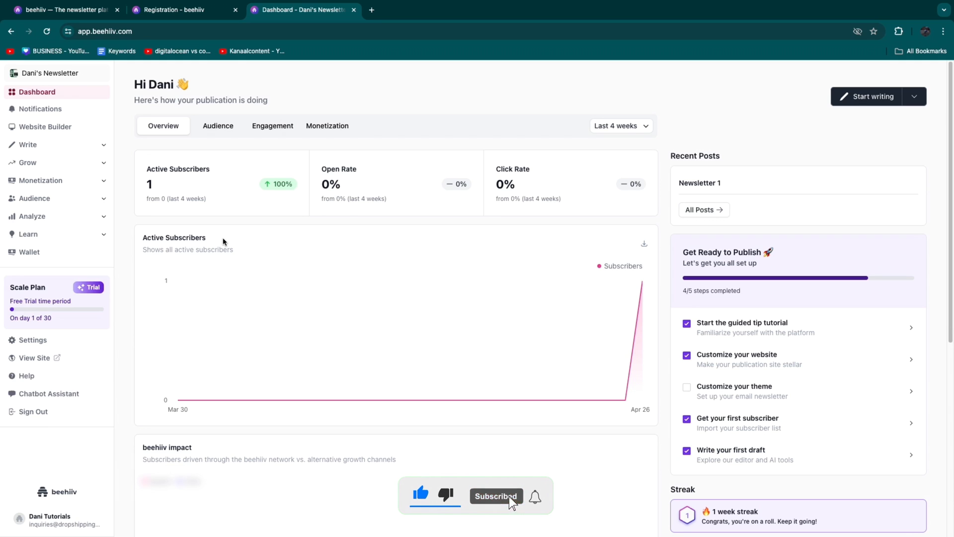